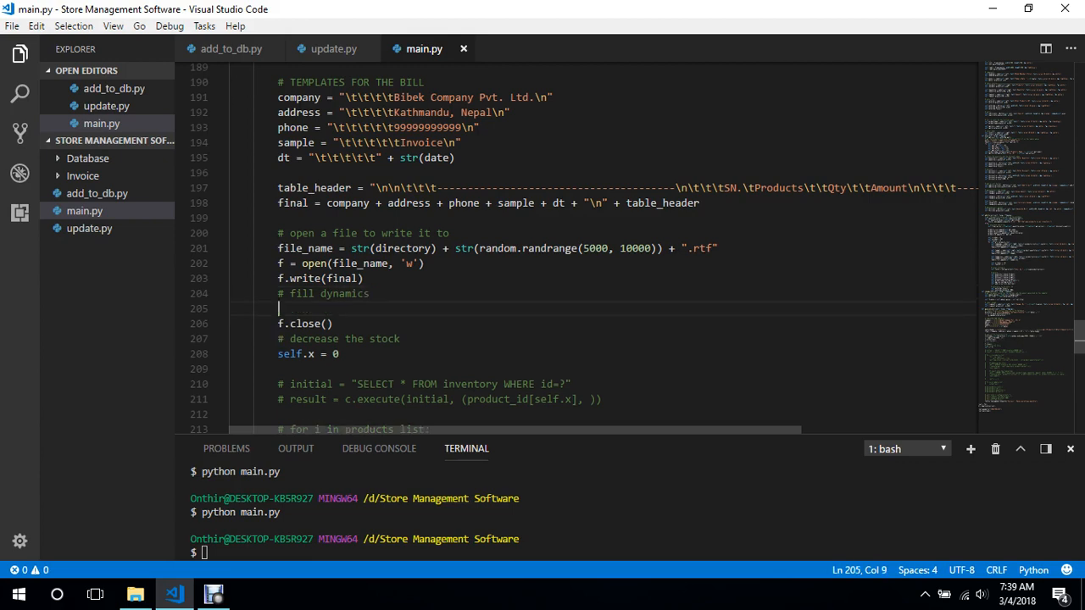
Write 'r = 1' and begin 'for t in products_list:' under the fill-dynamics comment.
text(r = 0)
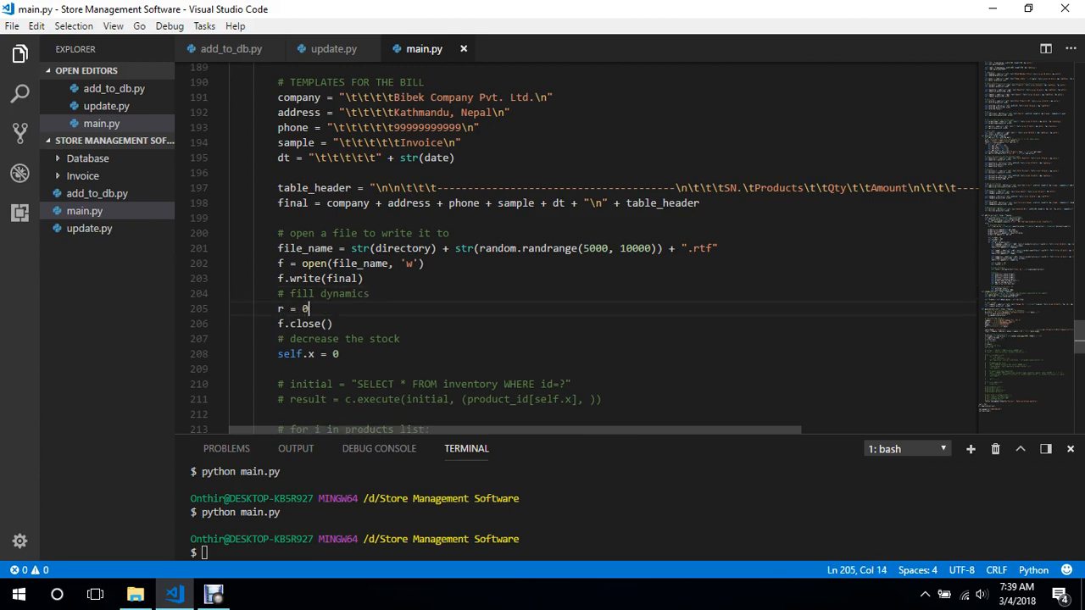
key(Enter)
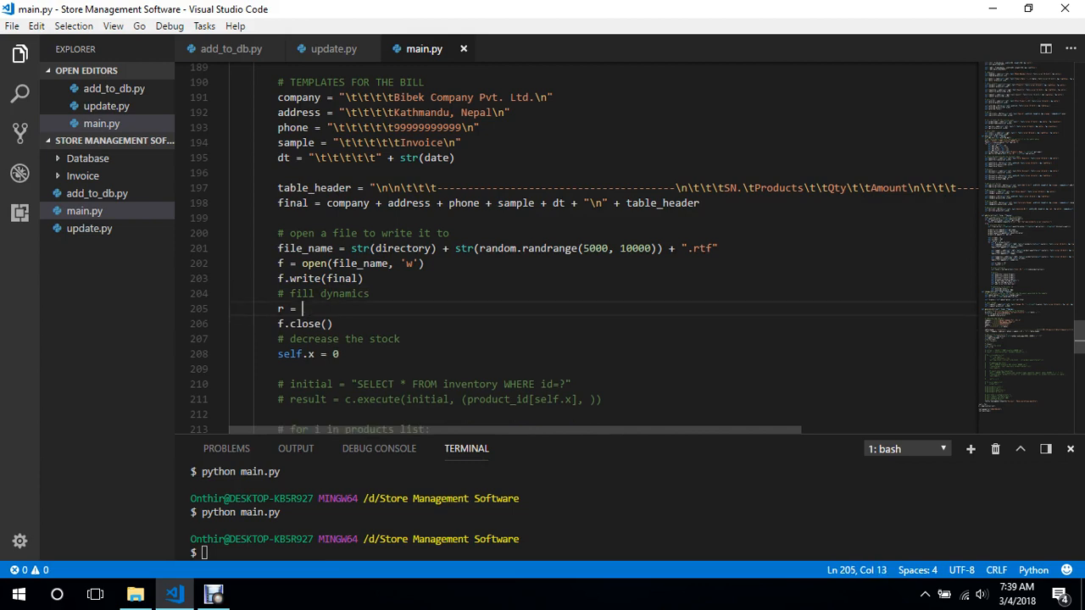
text(1)
text(for)
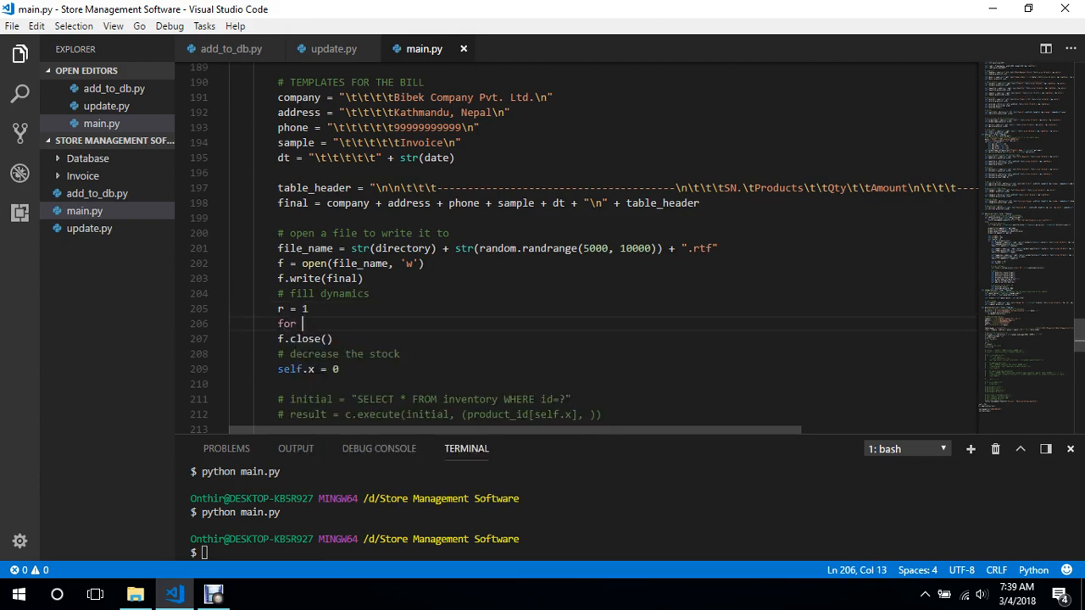
text(t in r)
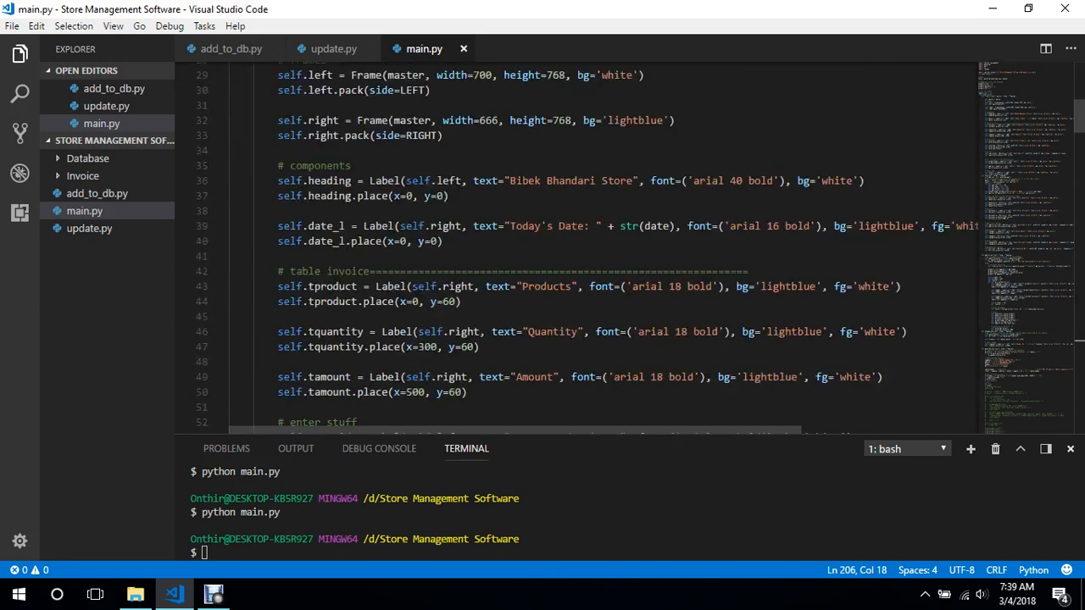
scroll(down, 3)
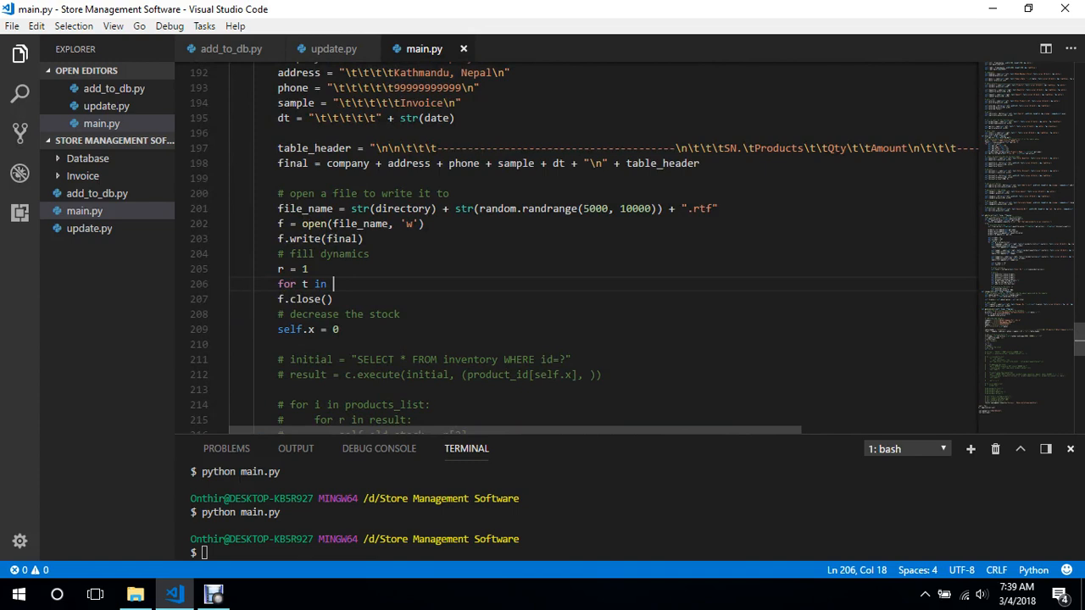
text(prdo)
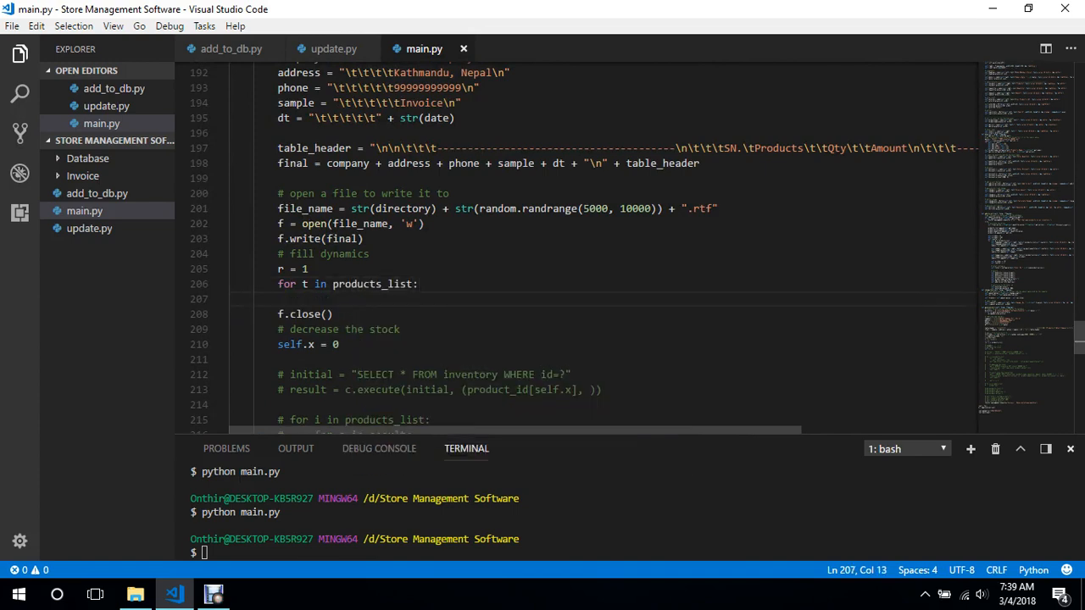
Start the f.write line with "\n\t\t\t" + str(r) + "\t" for the item number.
text(f.write()
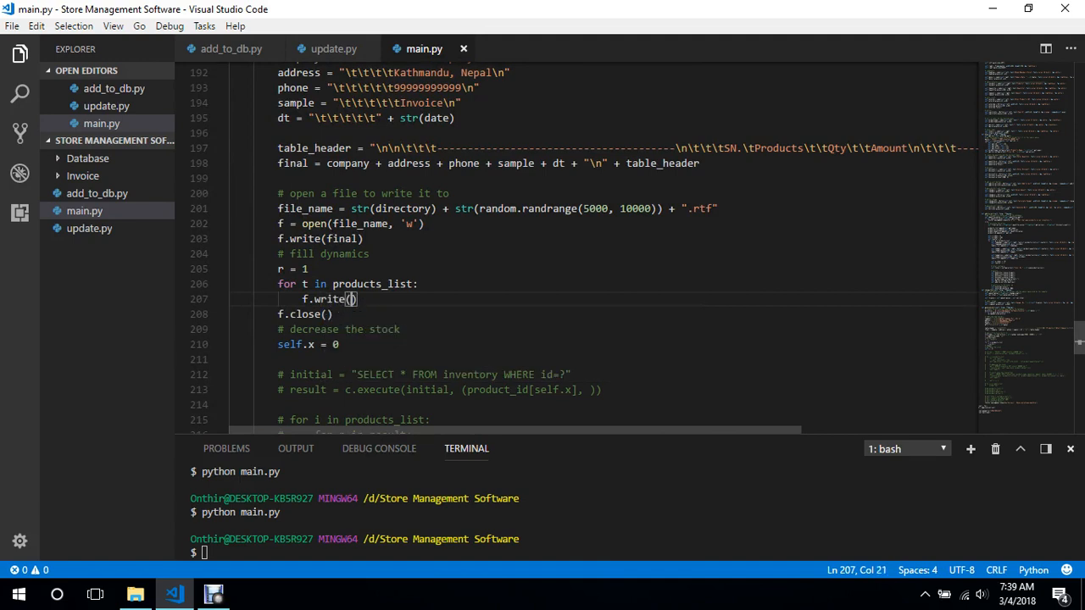
text(")
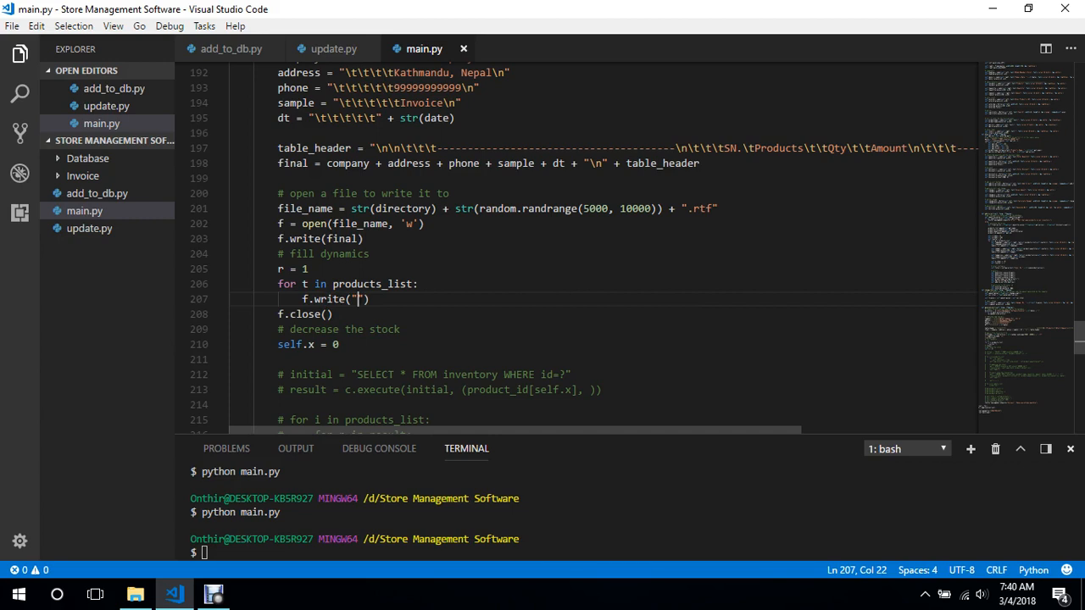
text(\n)
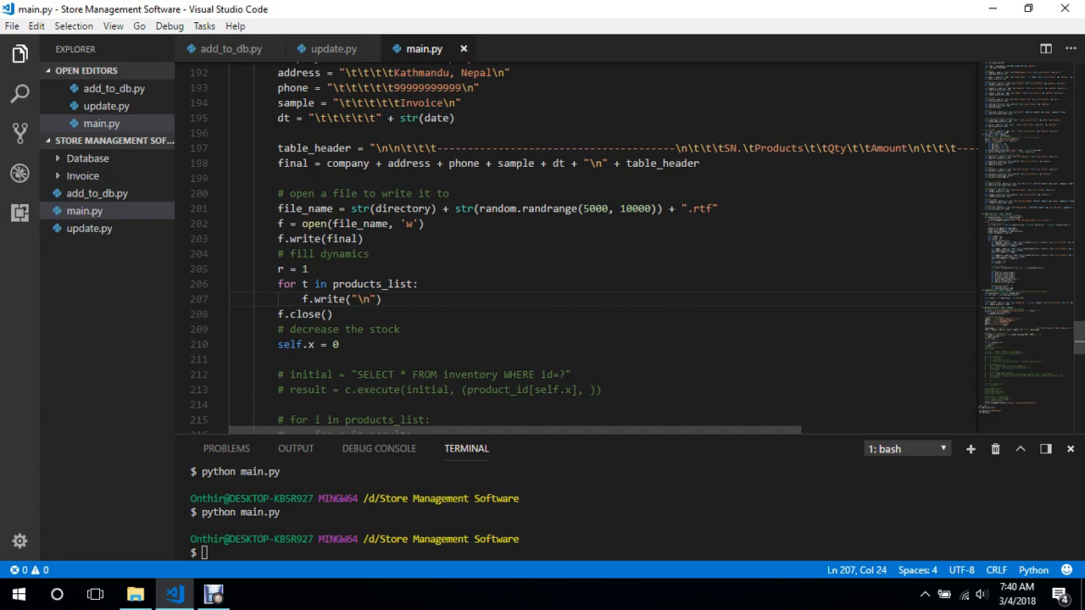
text(\t\t\t)
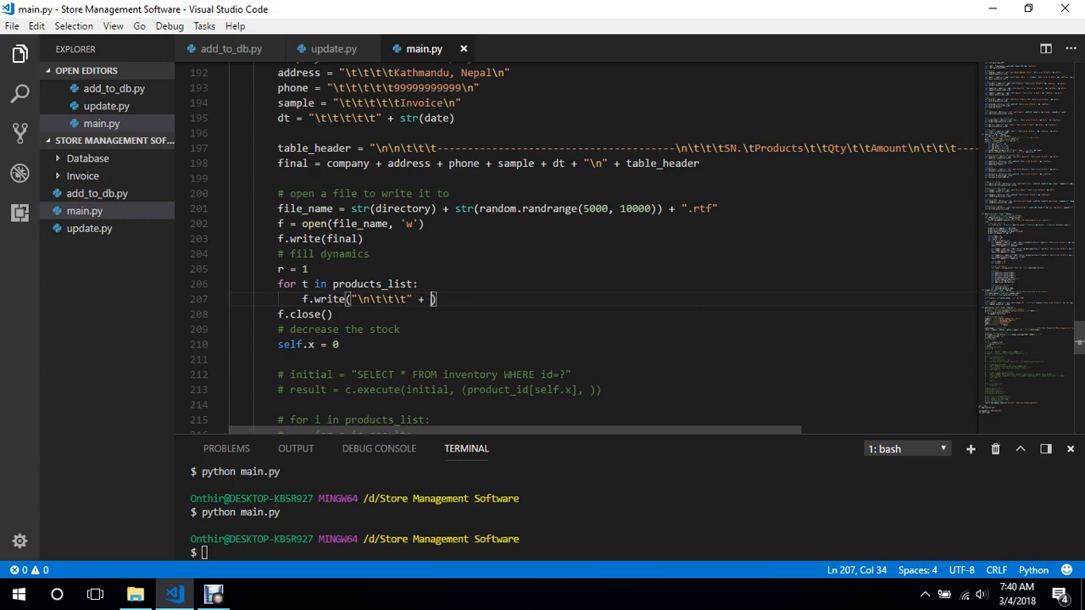
text(str()
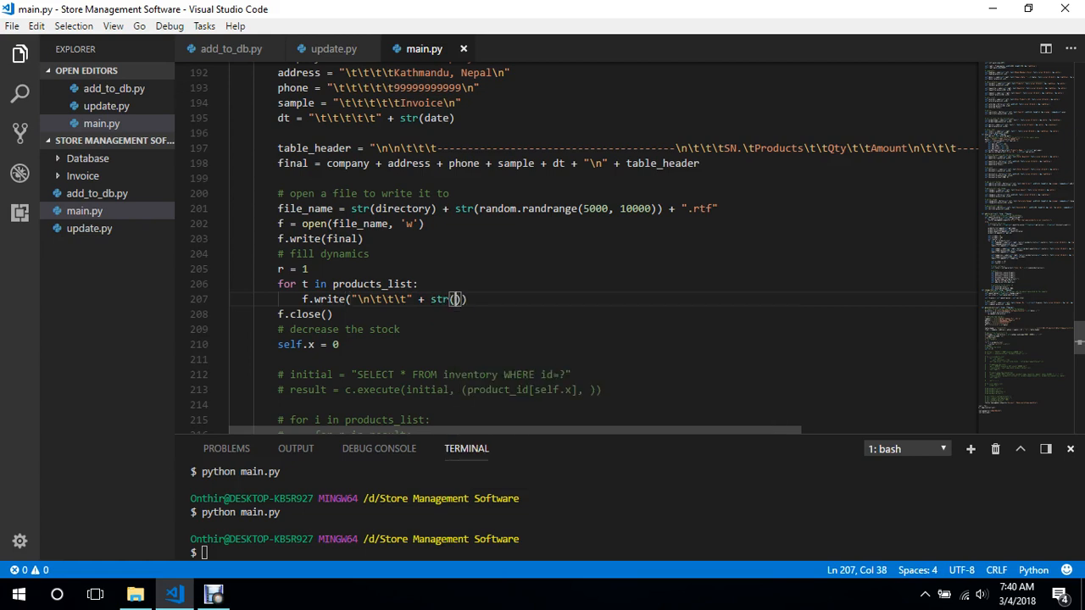
text(r)
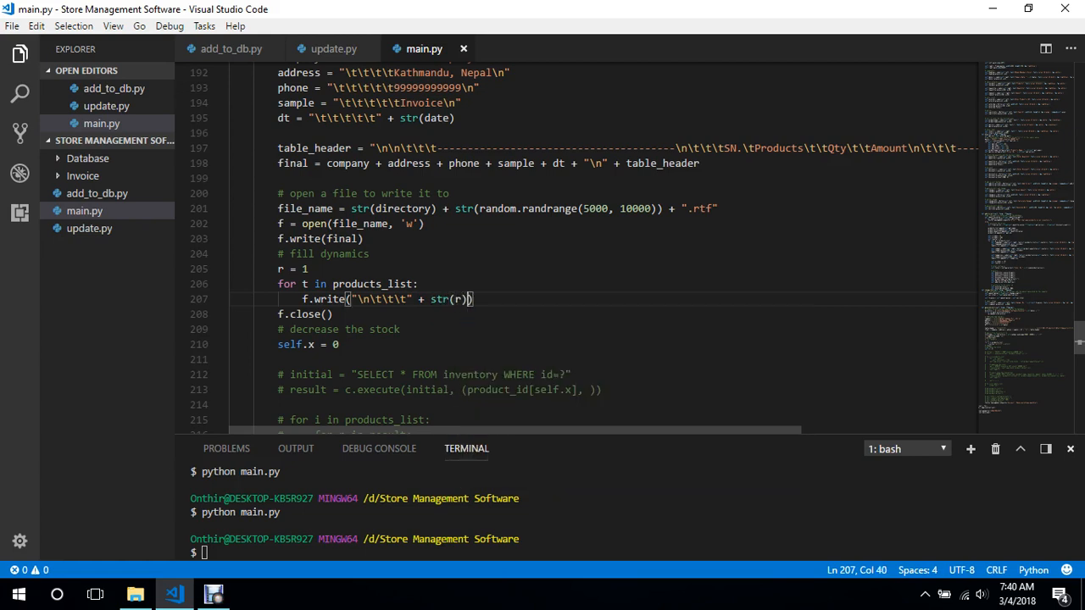
text(+ "")
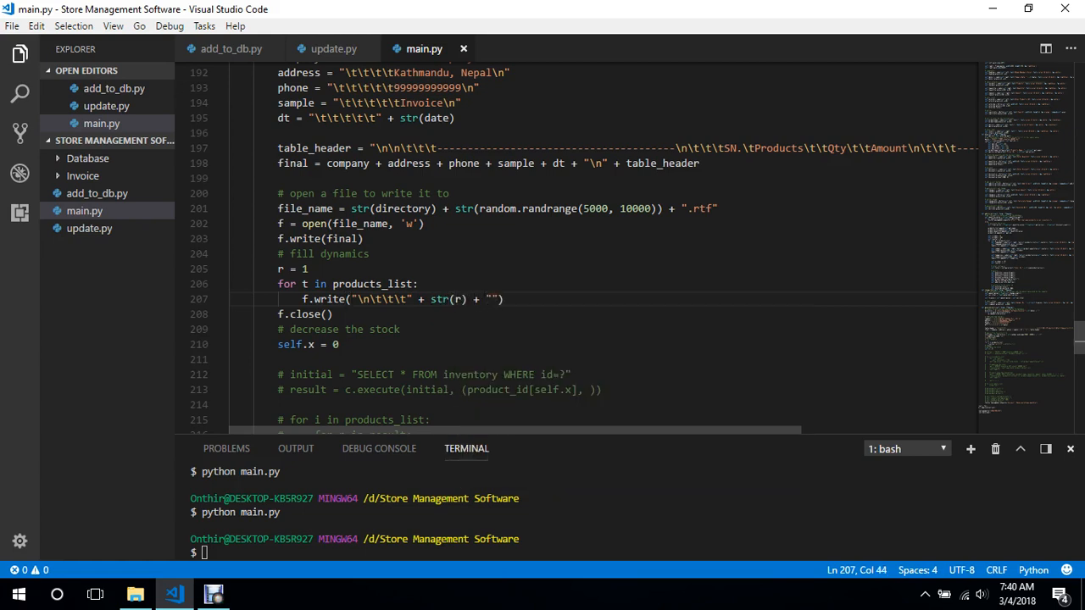
text(\t)
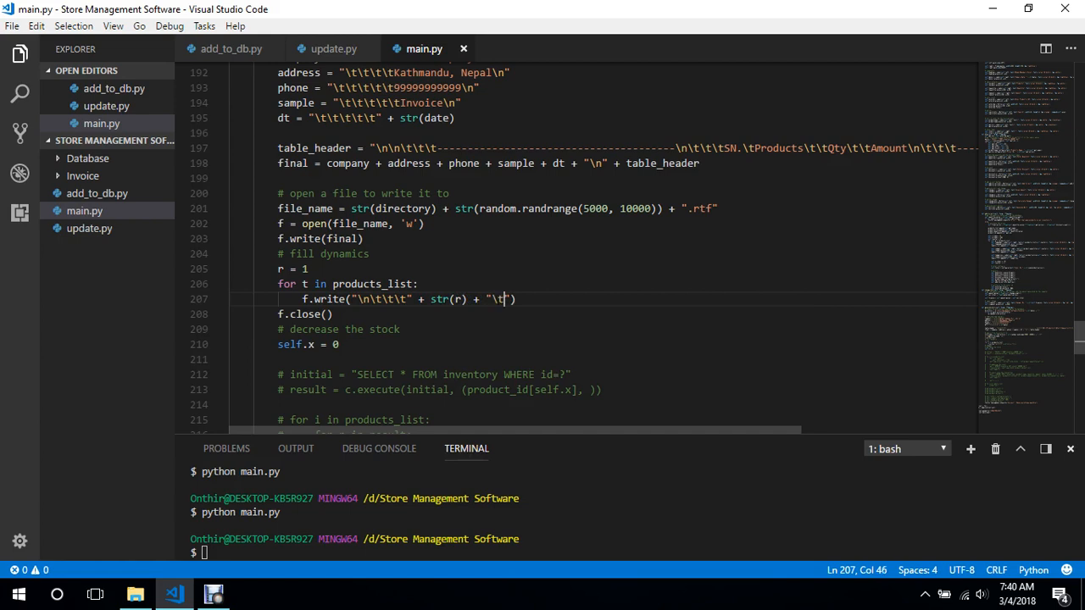
Append str(products_list[r][:7]) + "\t\t" for the shortened product name.
text(+ str)
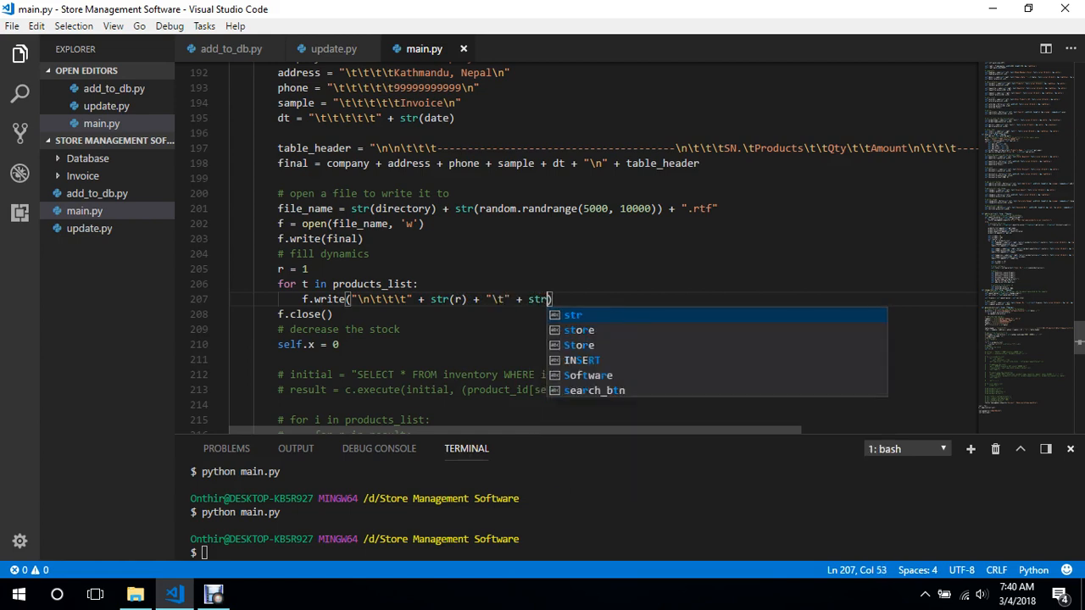
text((prdo)
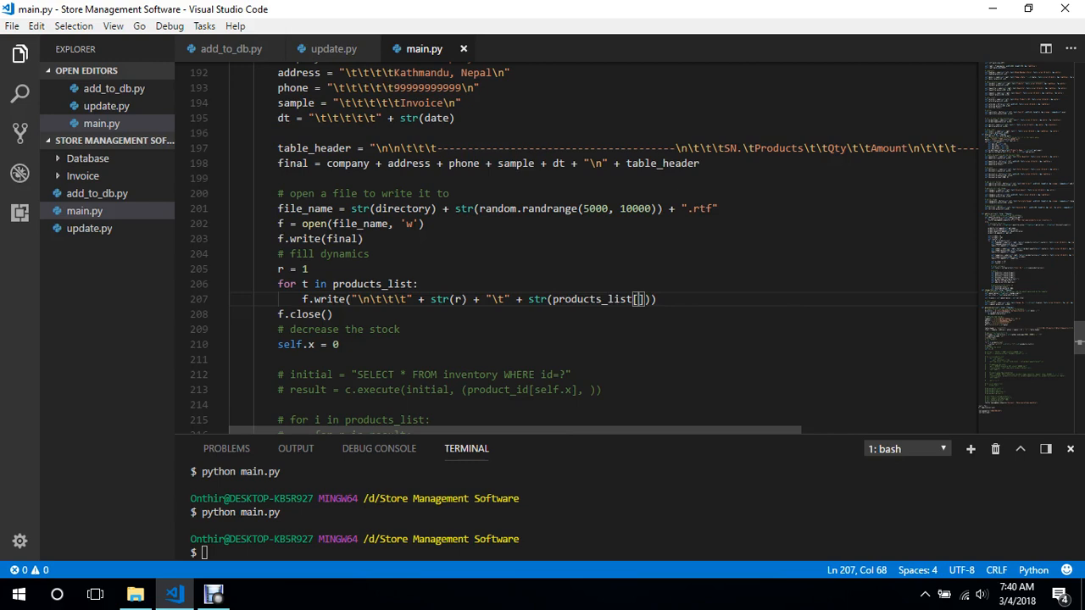
text(r][)
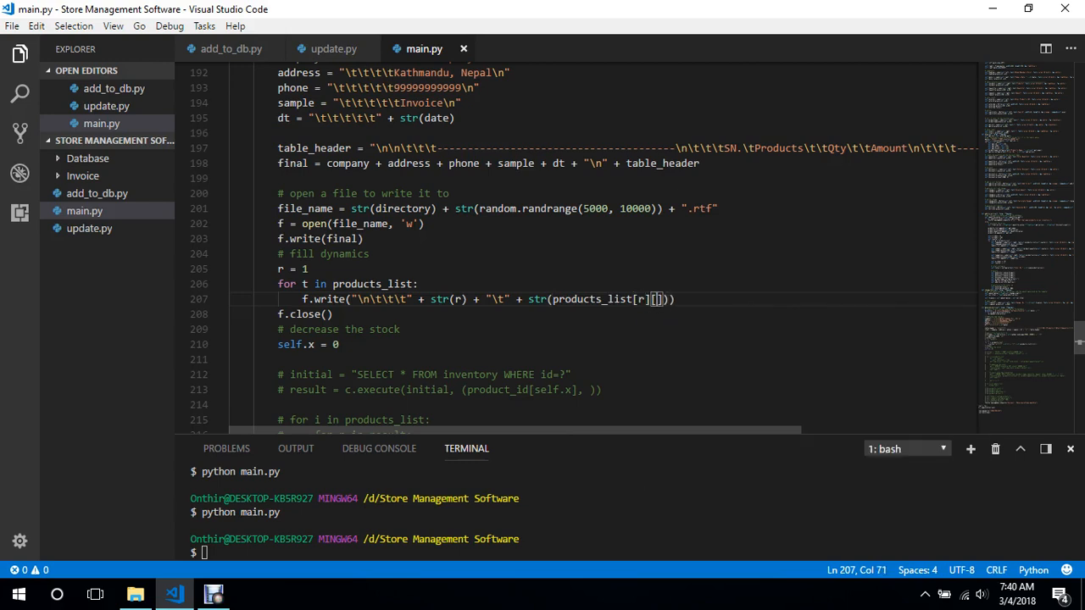
text(:)
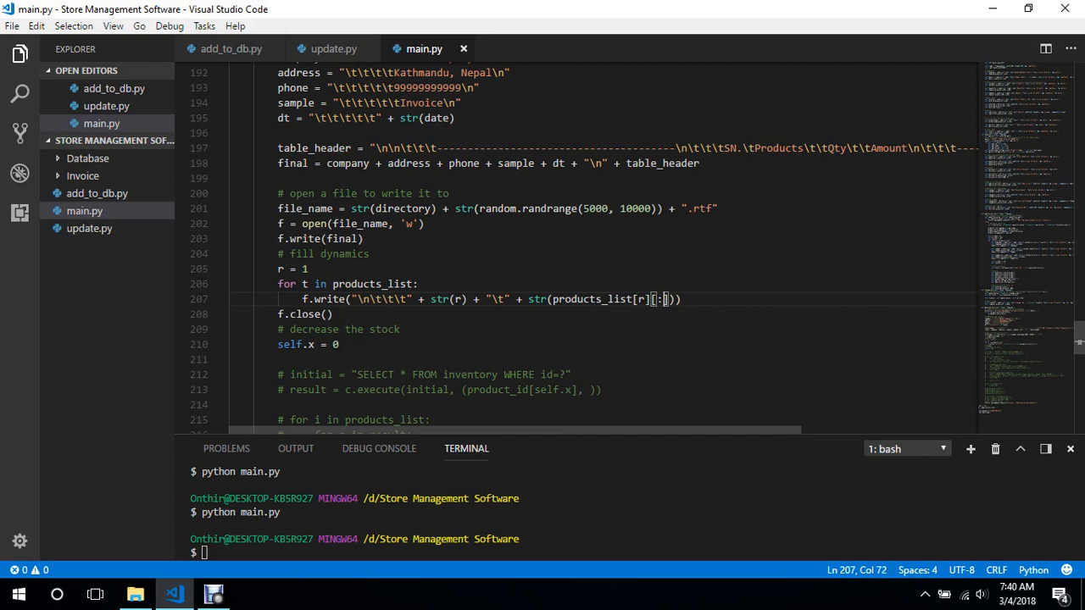
text(7)
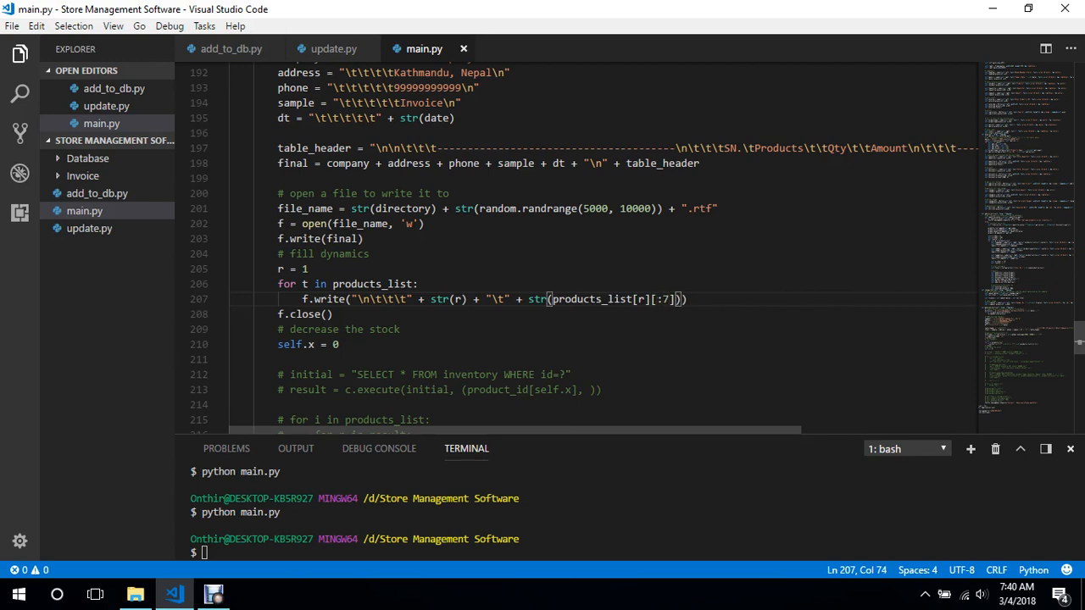
text(+ "")
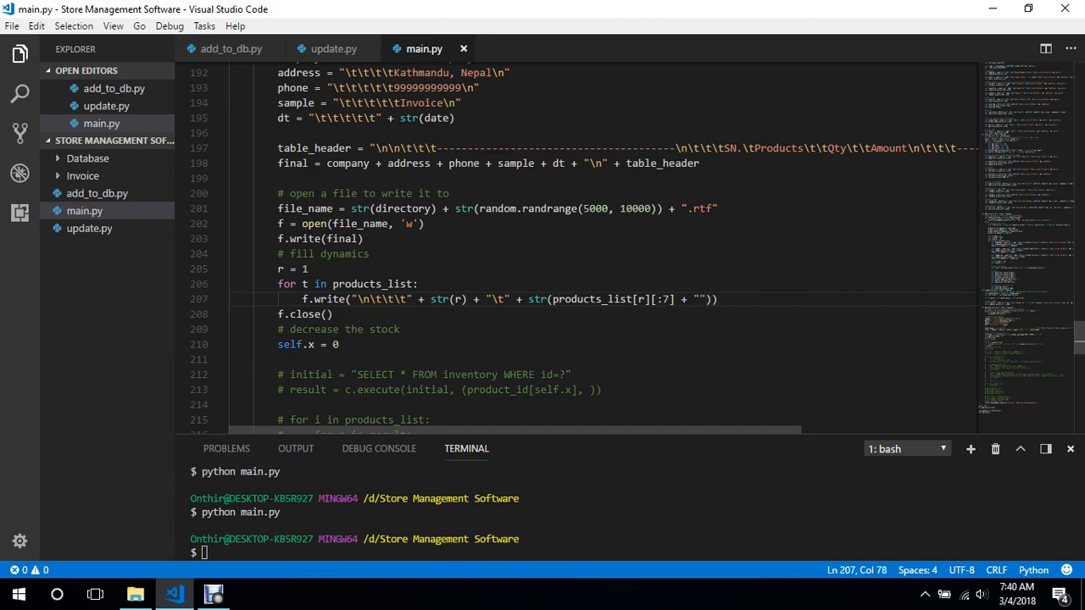
text(\t\t)
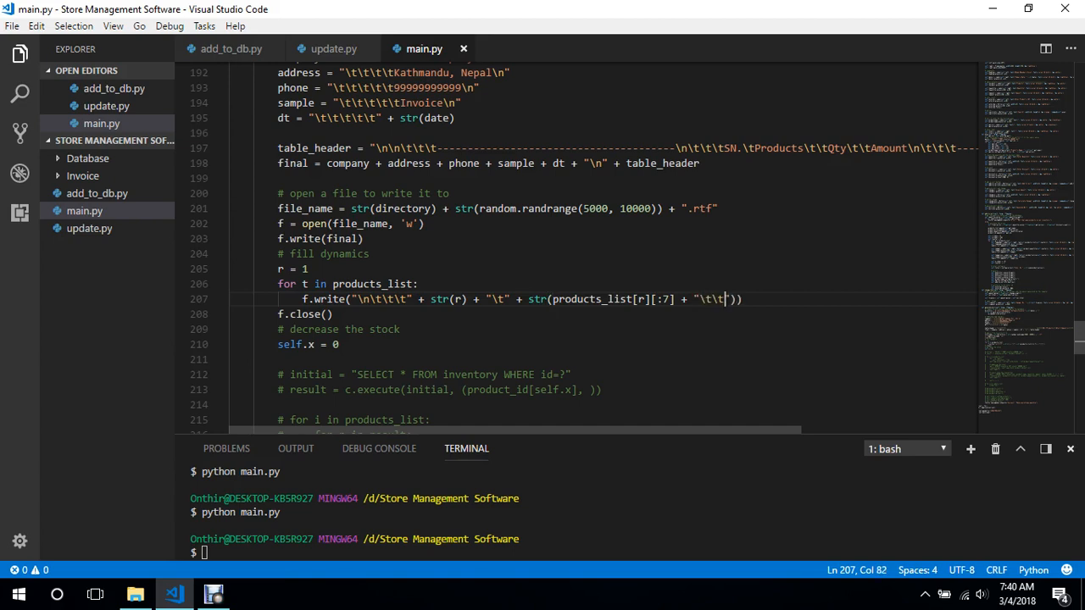
Append str(product_quantity[r]) and the tab-separated price terms to finish the line.
text(+ str()
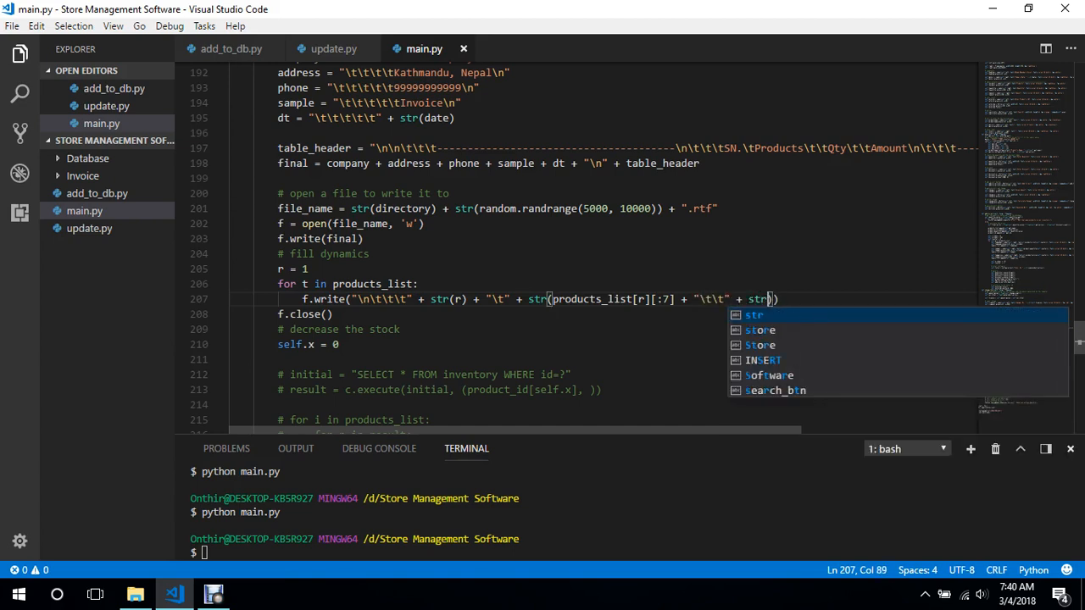
text(prdo)
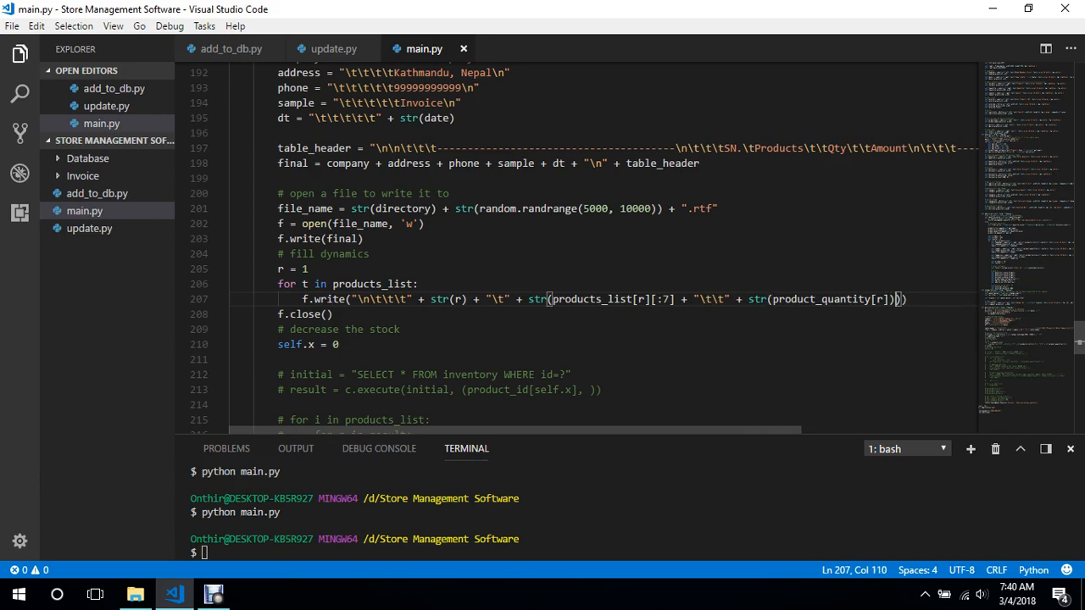
text(+)
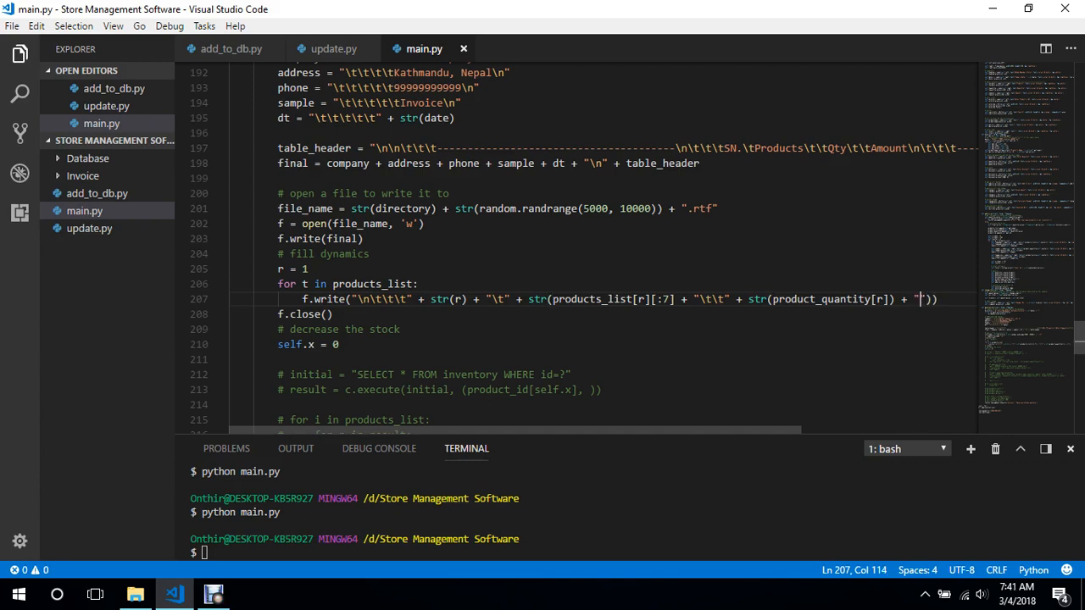
text(\t\t)
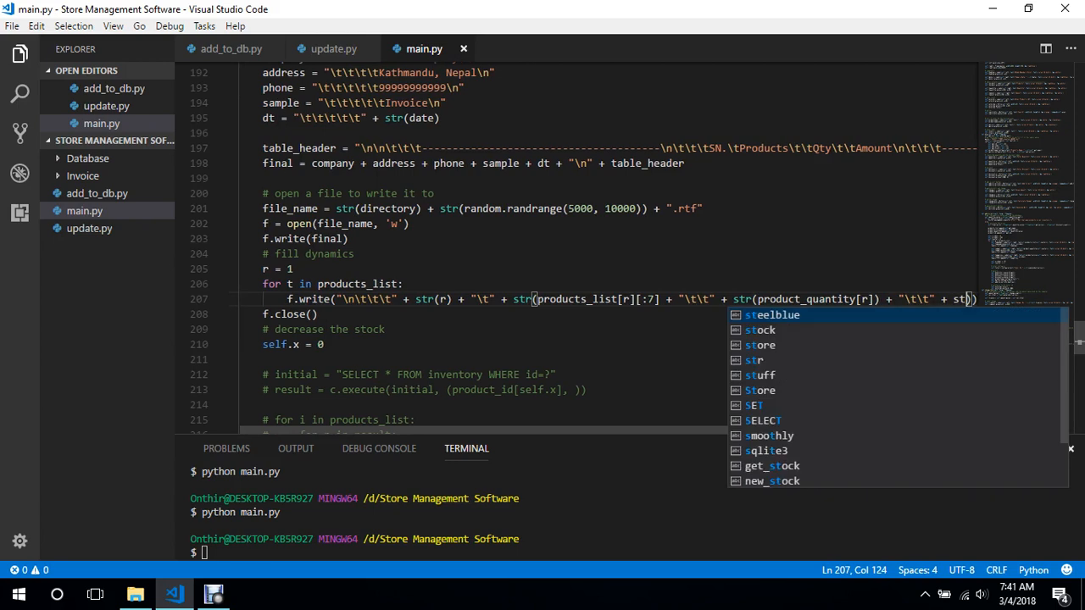
text(pro)
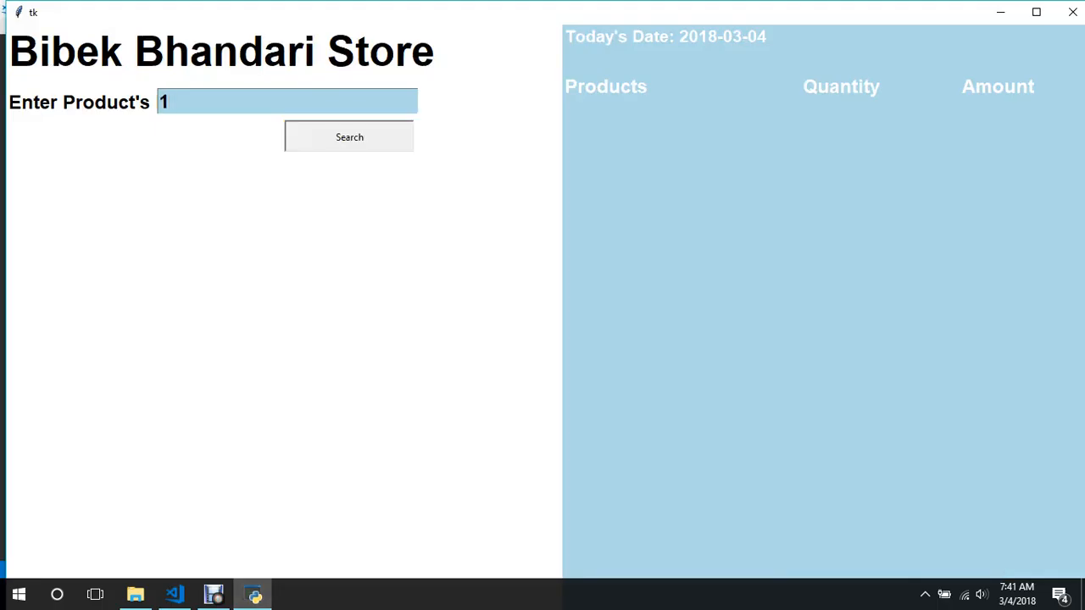
Add products 1 and 2 to the bill for Rs.50.0 and bring up File Explorer.
click(349, 135)
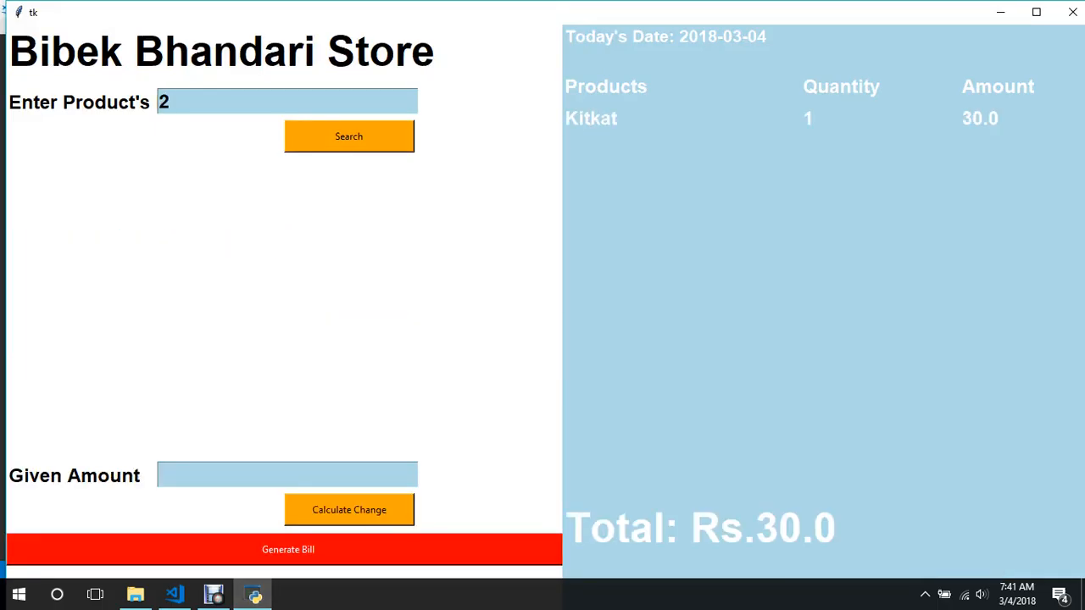
click(349, 136)
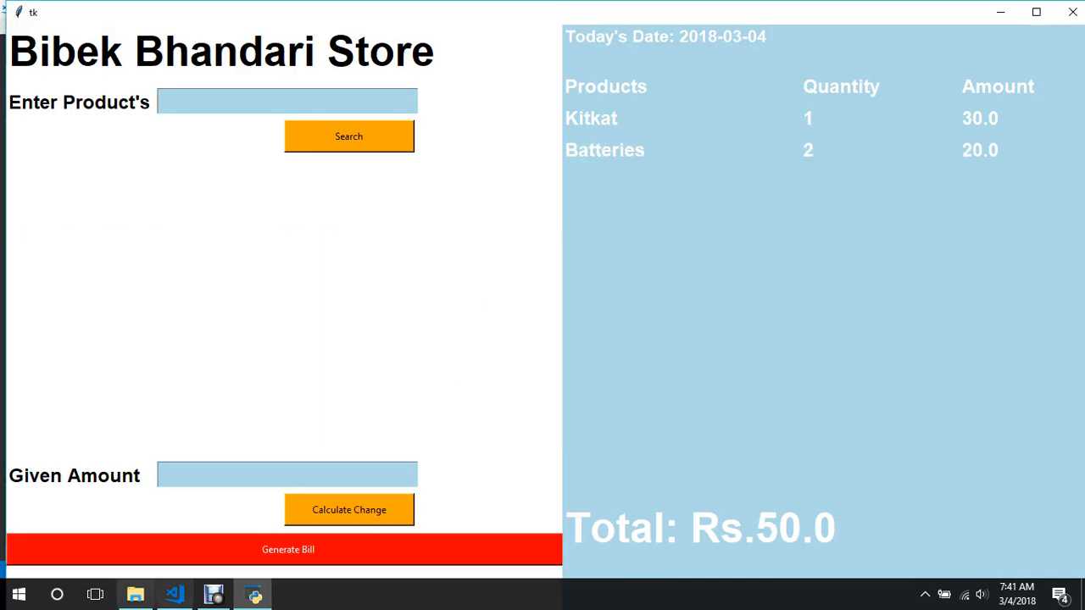
click(136, 593)
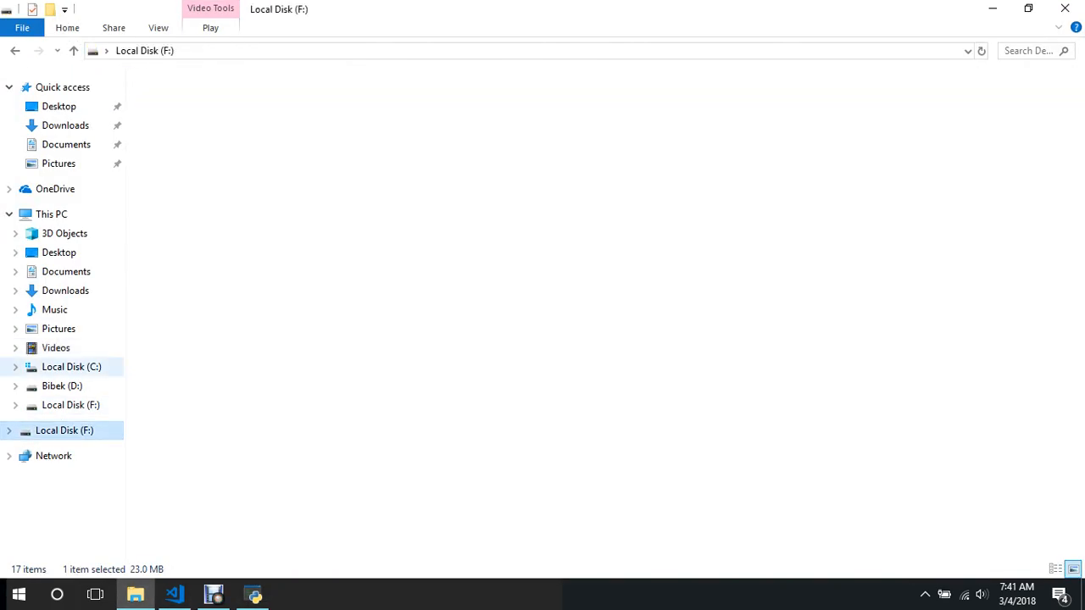
Navigate D: > Store Management Software > Invoice > 2018-03-04 and open invoice 7293.
click(61, 386)
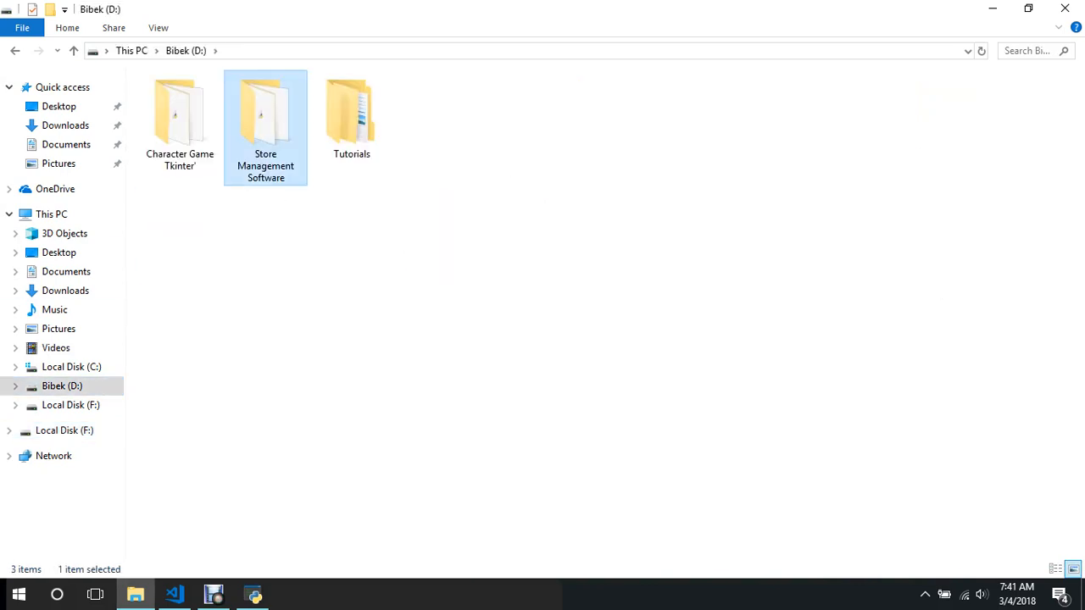
double_click(265, 116)
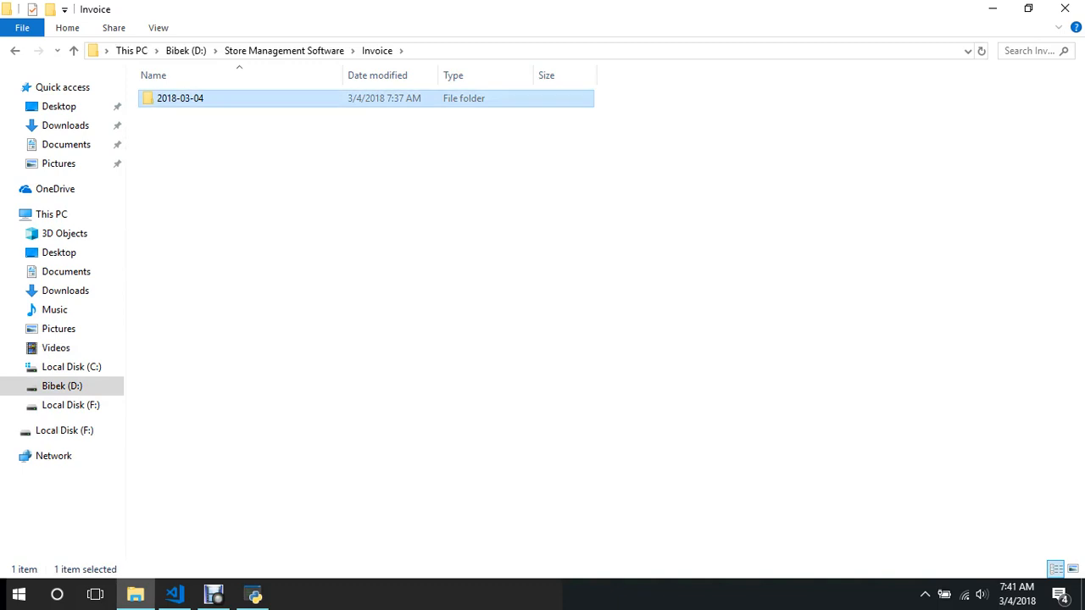
double_click(179, 96)
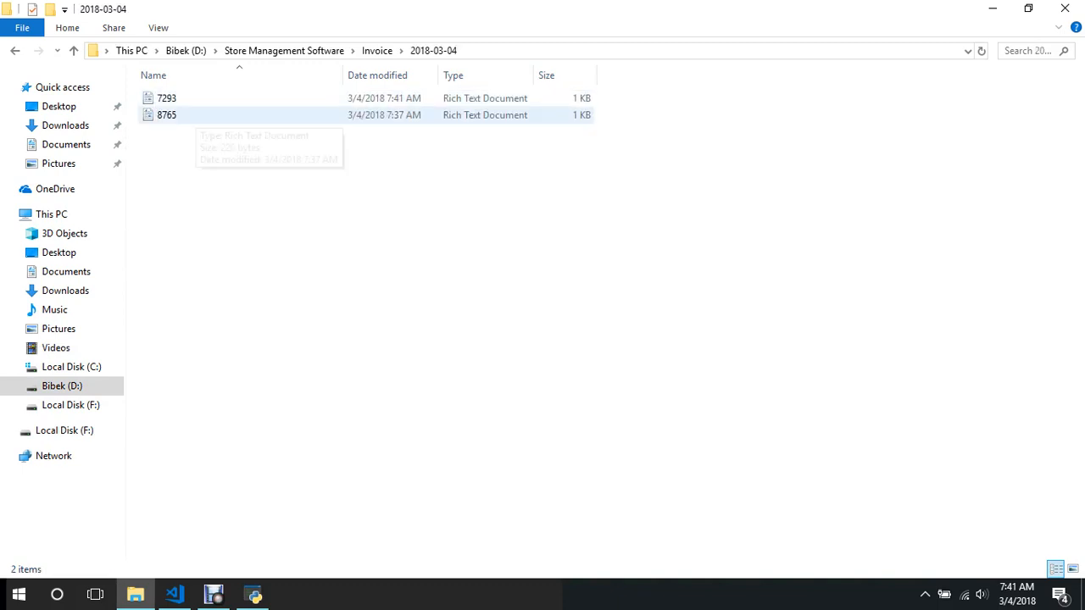
click(166, 97)
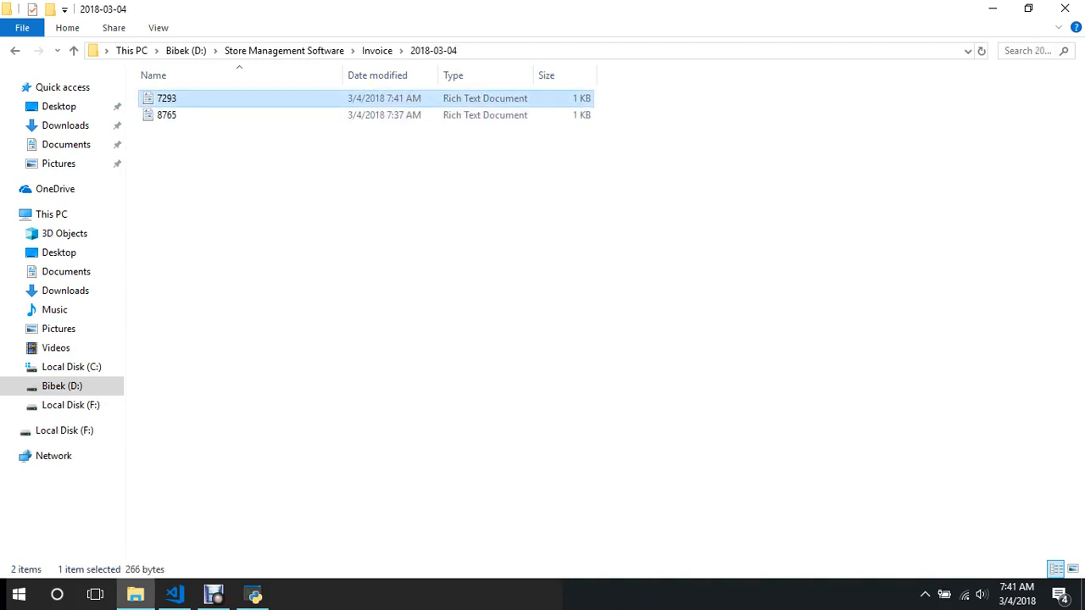
double_click(167, 96)
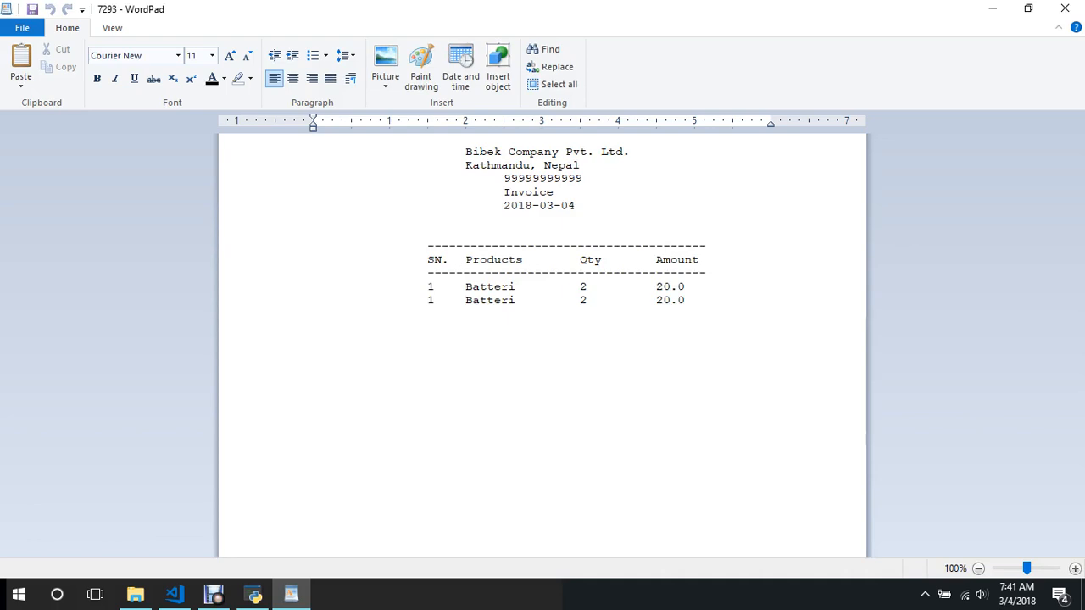
Review invoice 7293 with both Batteri rows numbered 1, then close WordPad.
click(312, 151)
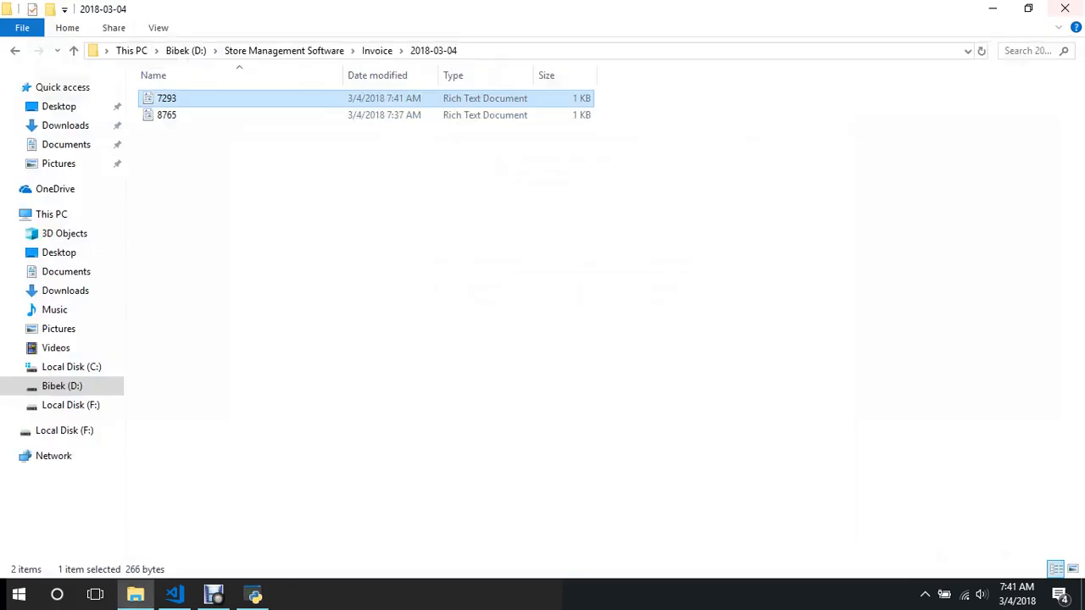
Add 'r += 1' inside the for loop so item numbers increase per line.
click(173, 593)
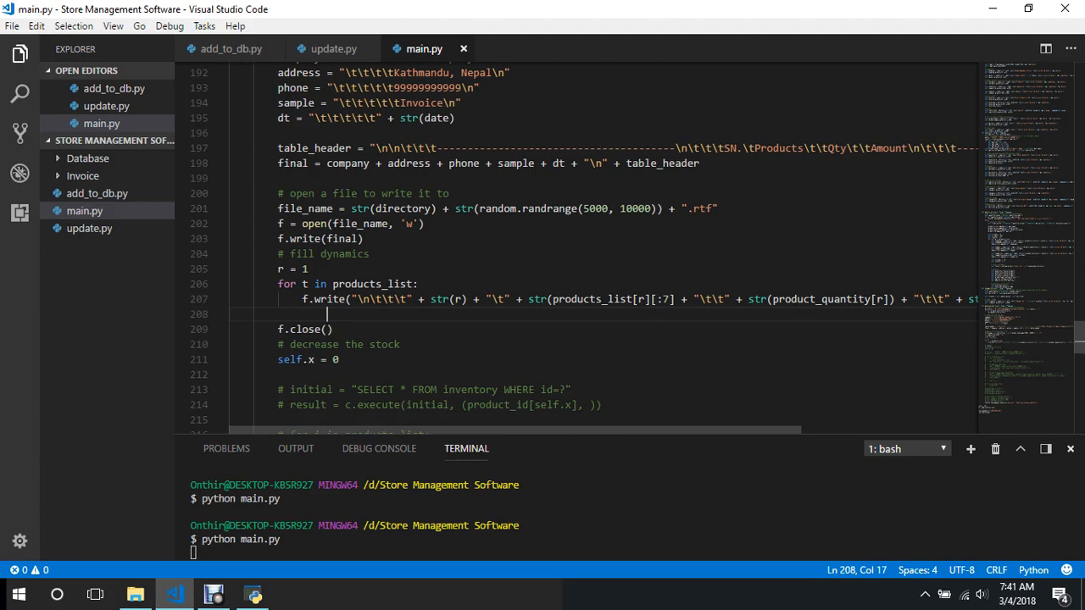
text(r +)
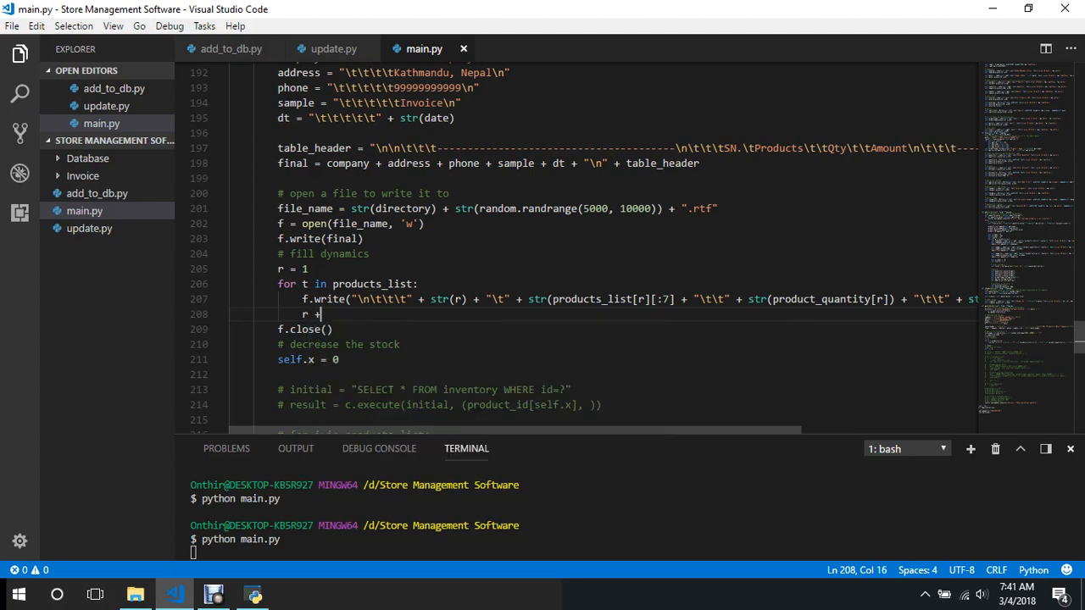
text(= 1)
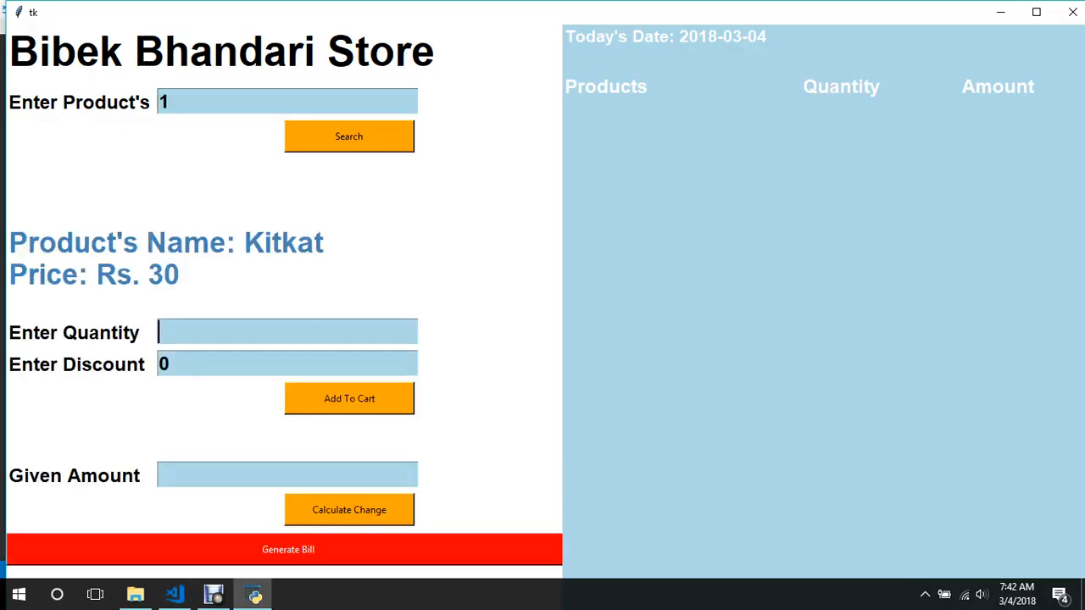
Add Kitkat and two Wallets to the Rs.900.0 cart and generate the bill, hitting an IndexError.
click(349, 398)
text(2)
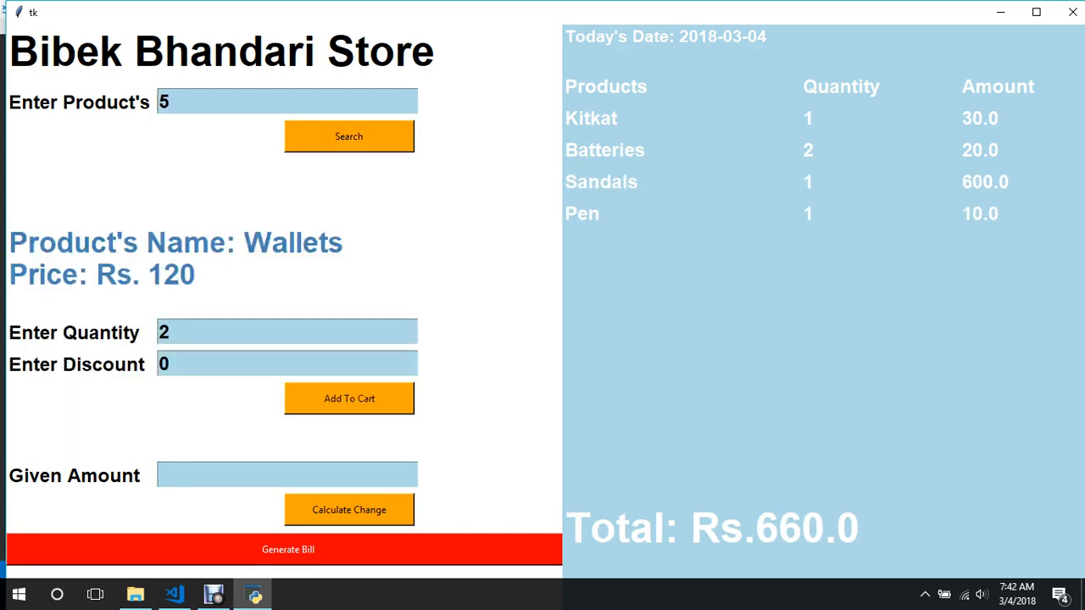
click(349, 399)
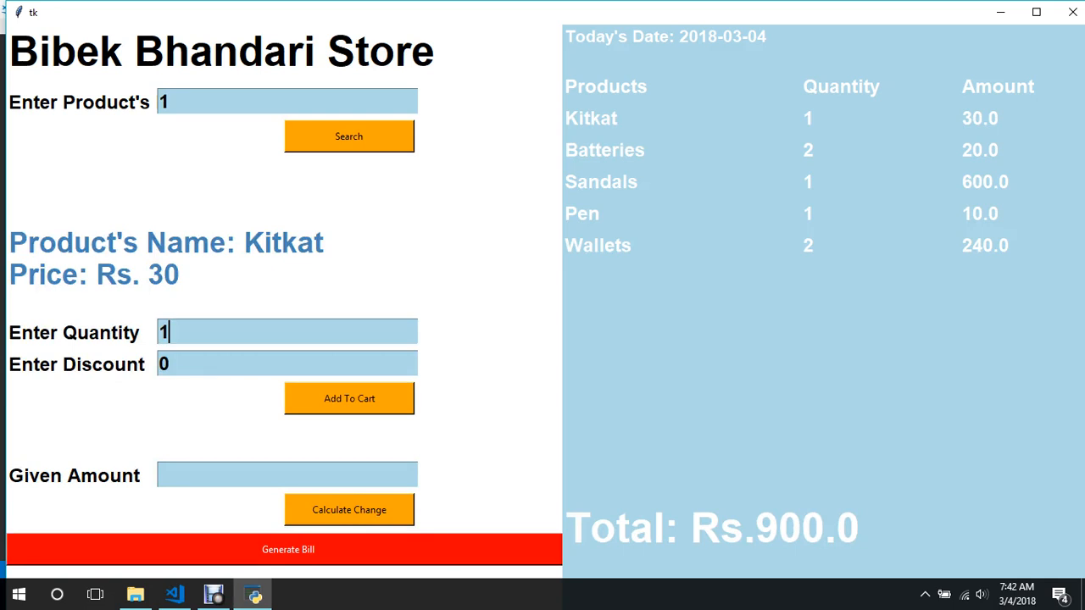
click(350, 398)
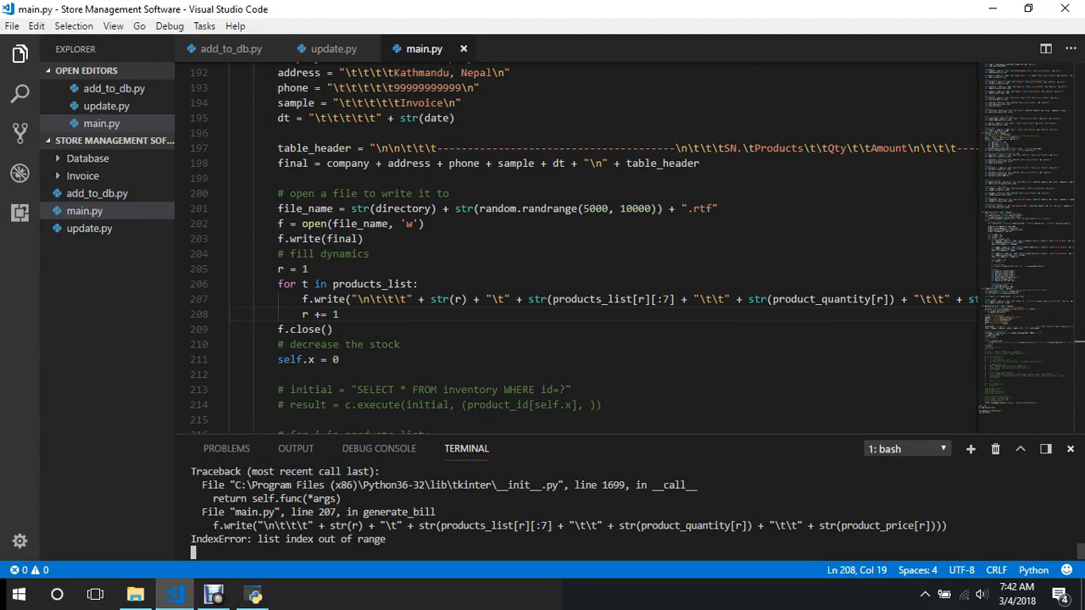
Remove the [:7] slice from products_list[r] on line 207 and focus the terminal.
scroll(down, 3)
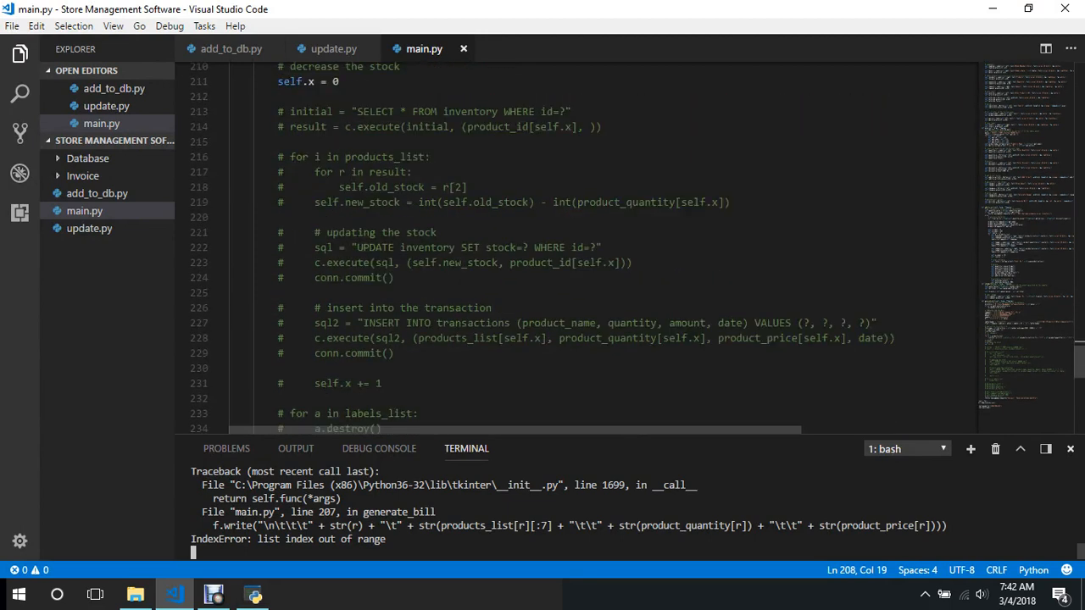
scroll(down, 3)
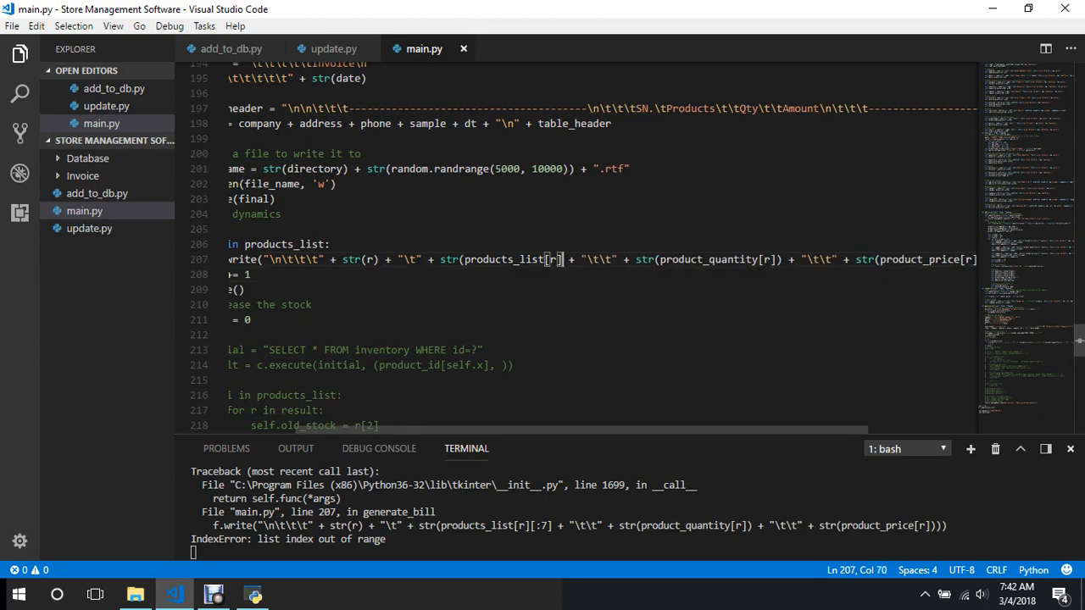
click(252, 593)
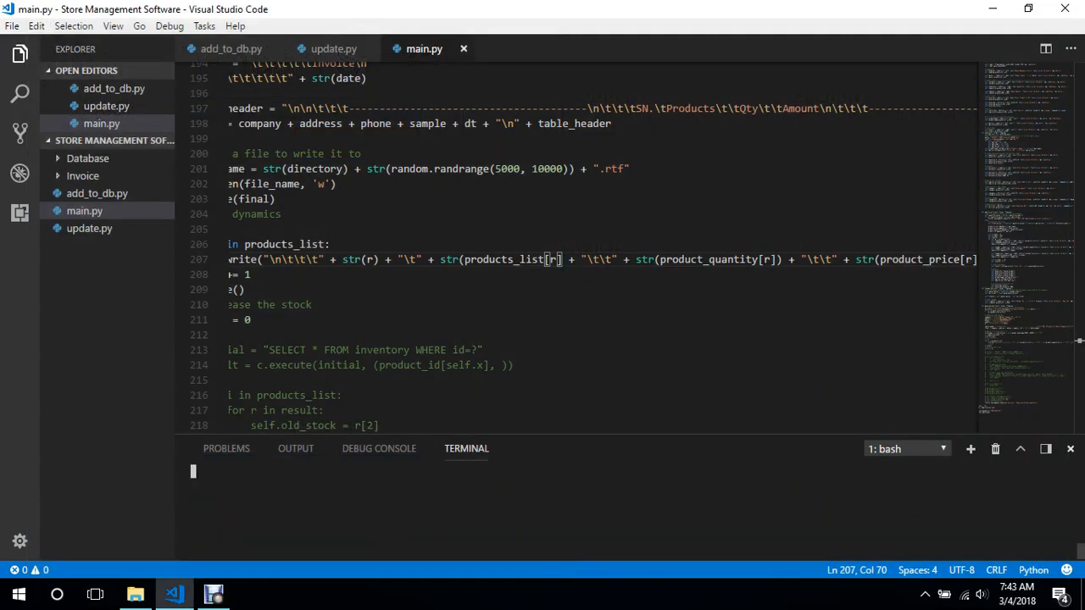
Clear the terminal and relaunch the app with python main.py.
text(clear)
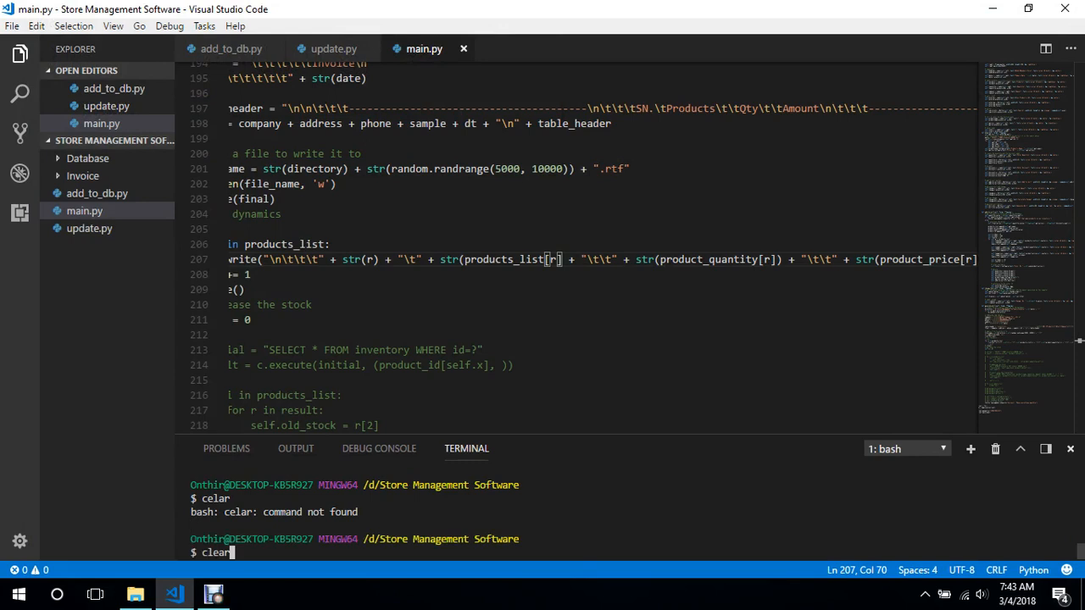
text(python main.py)
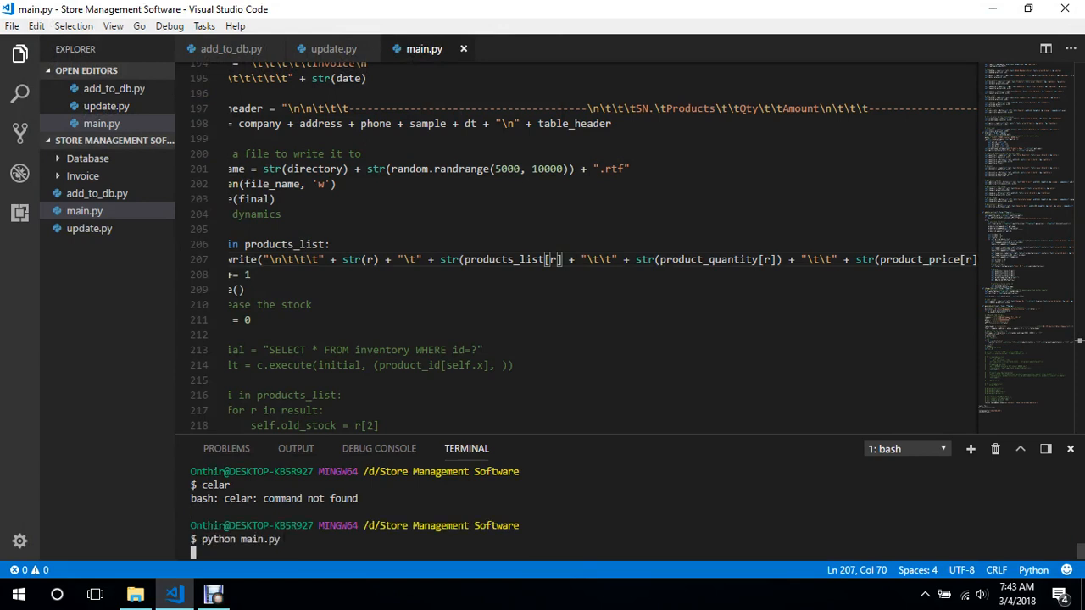
key(enter)
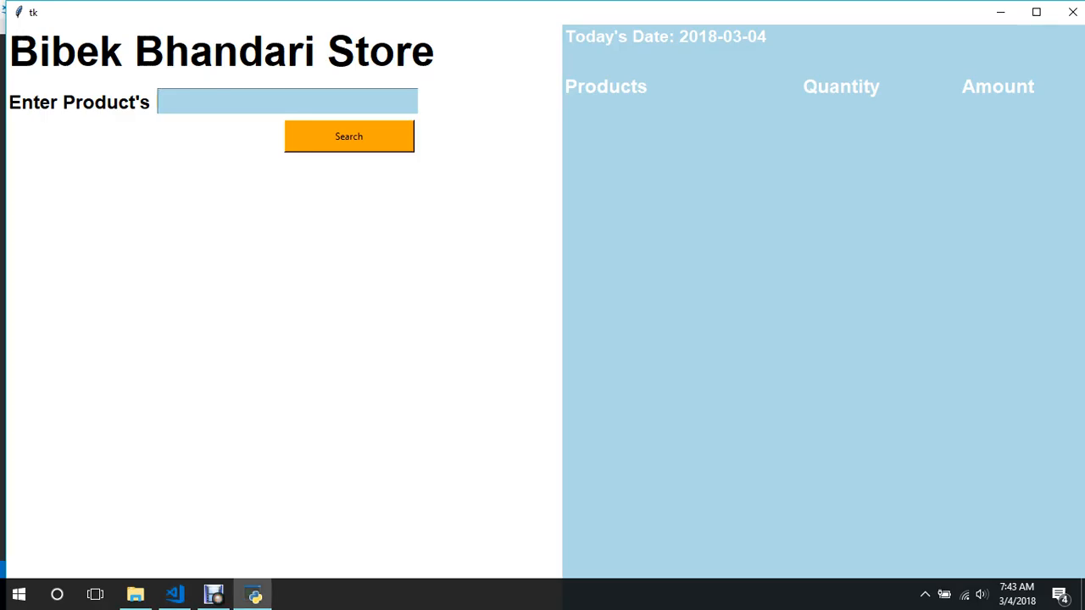
Add Kitkat, Batteries, Sandals and Pen for Rs.690.0 and generate the bill, hitting the line-207 IndexError again.
click(349, 136)
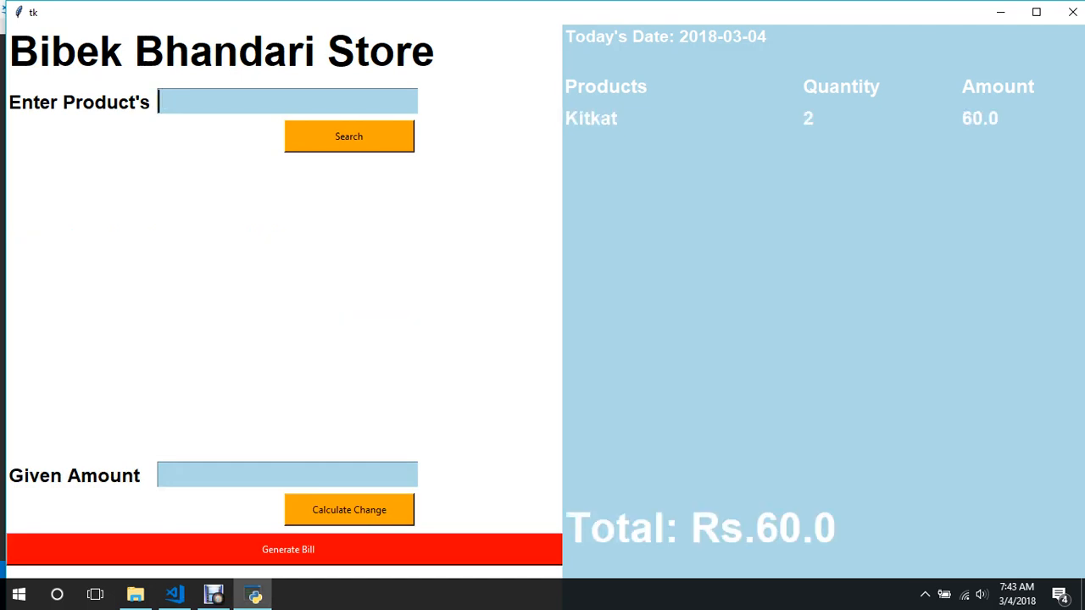
text(3)
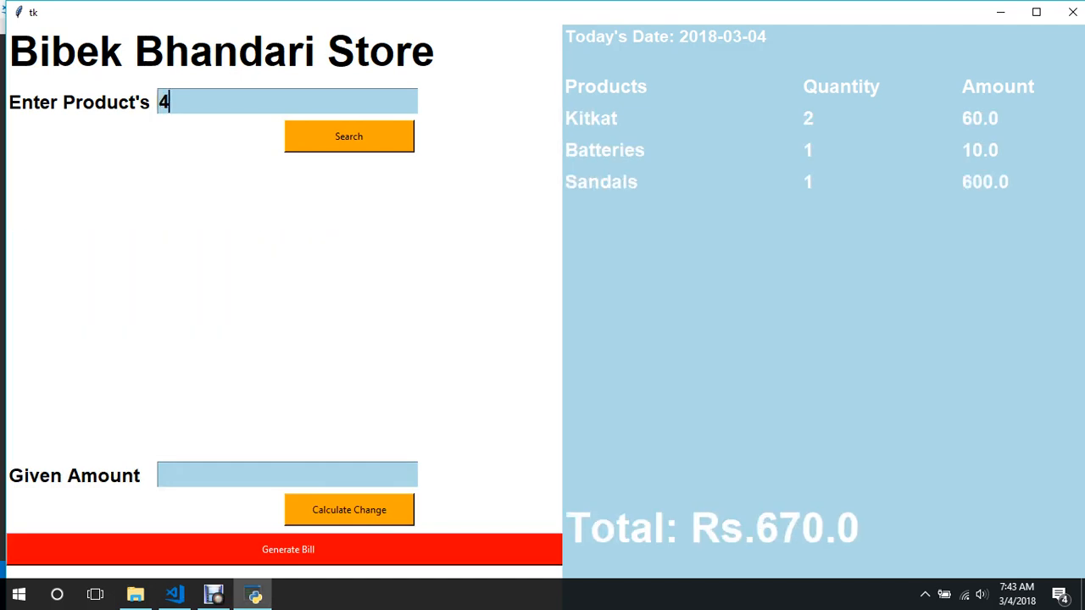
click(350, 136)
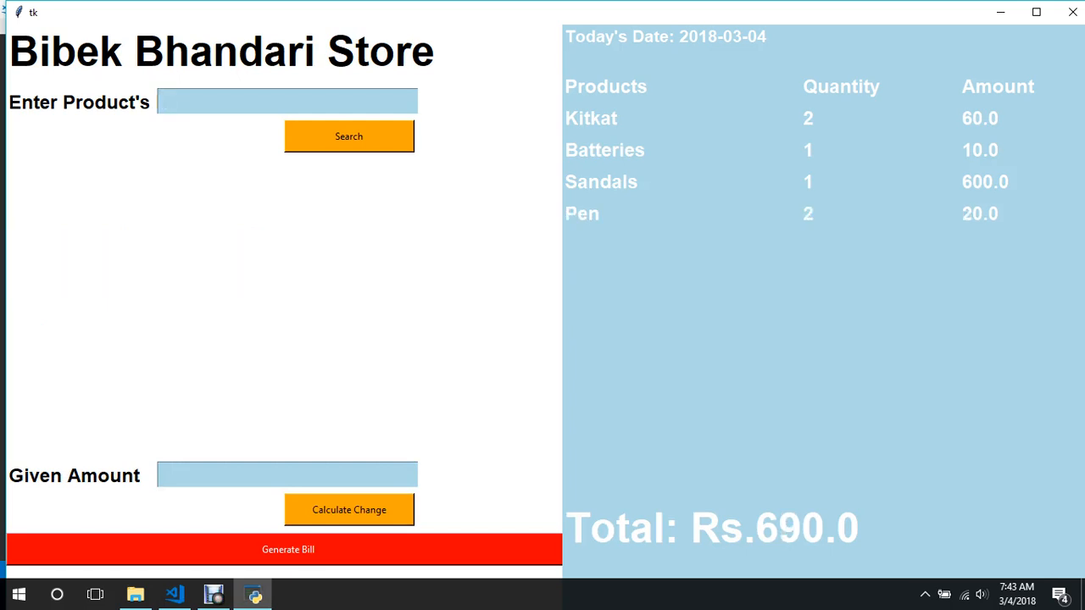
click(287, 102)
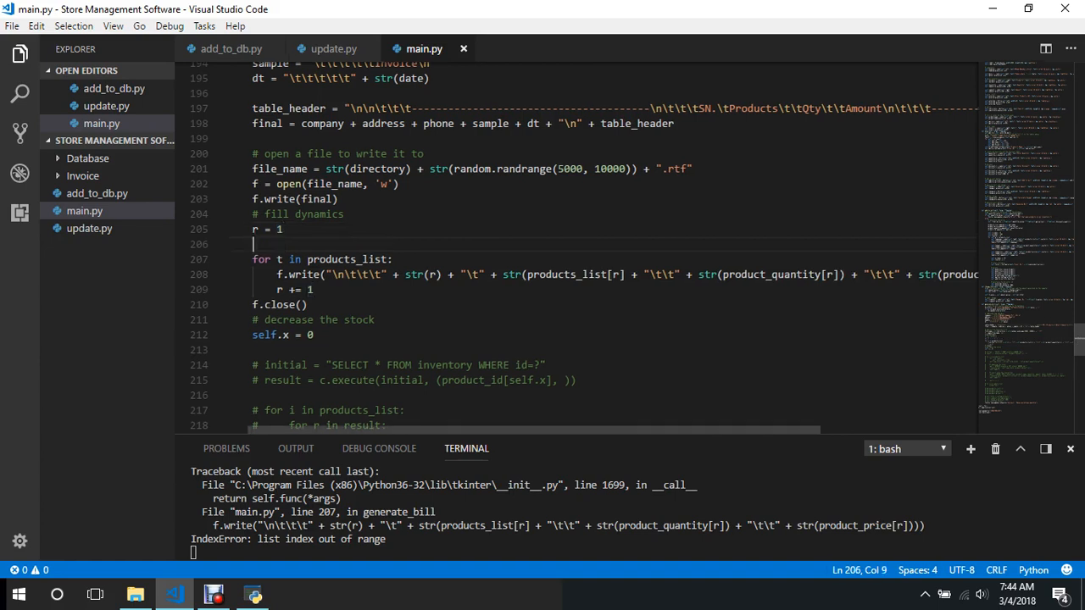
Add 'i = 0', index products_list and product_quantity with [i], and add 'i += 1' in the loop.
text(i =)
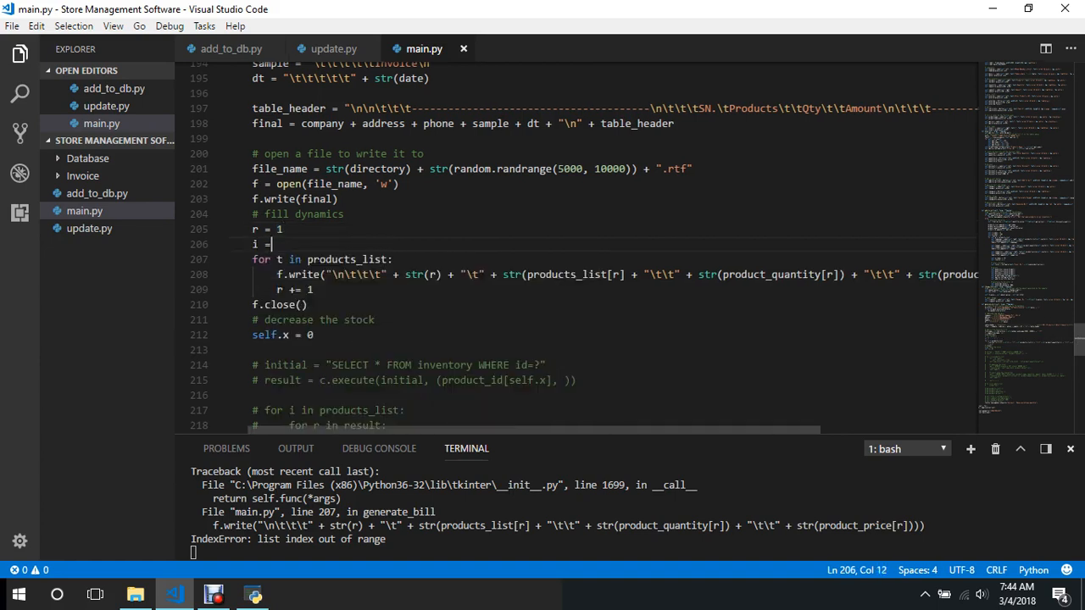
text(0)
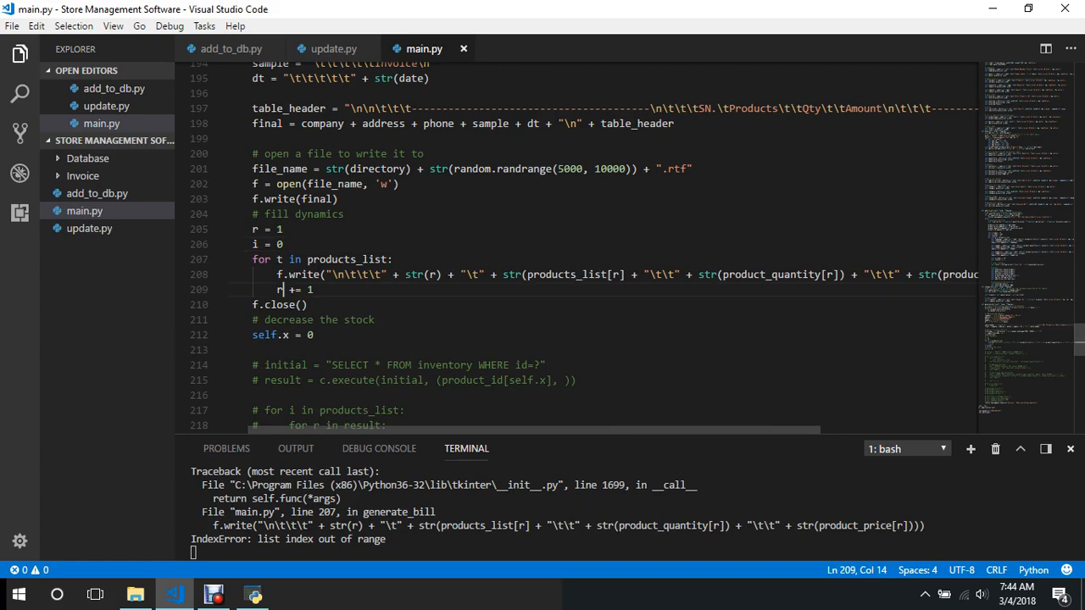
text(i)
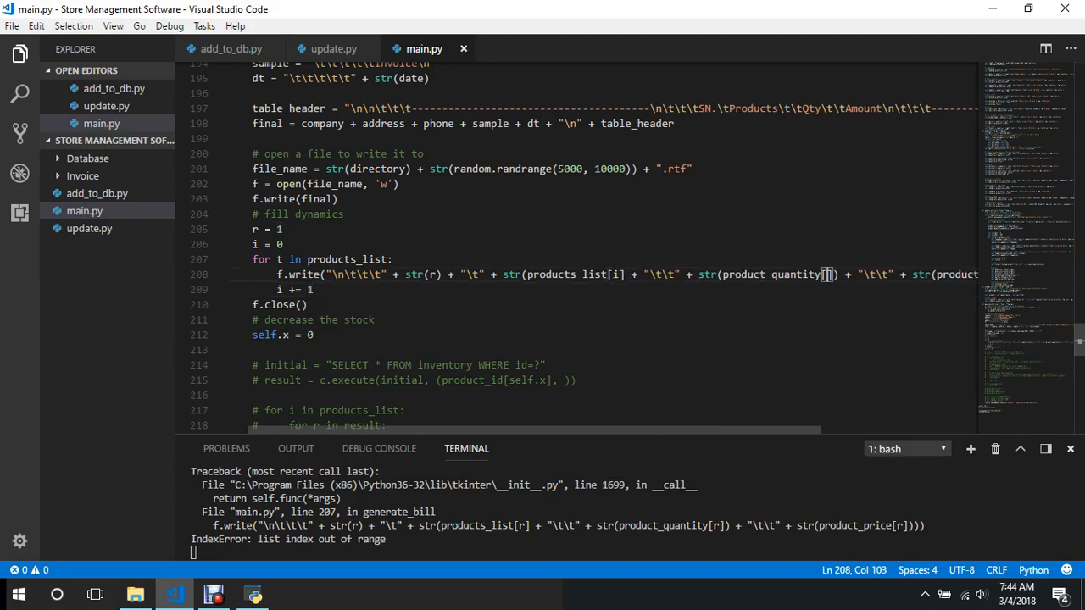
text(i)
text(r +)
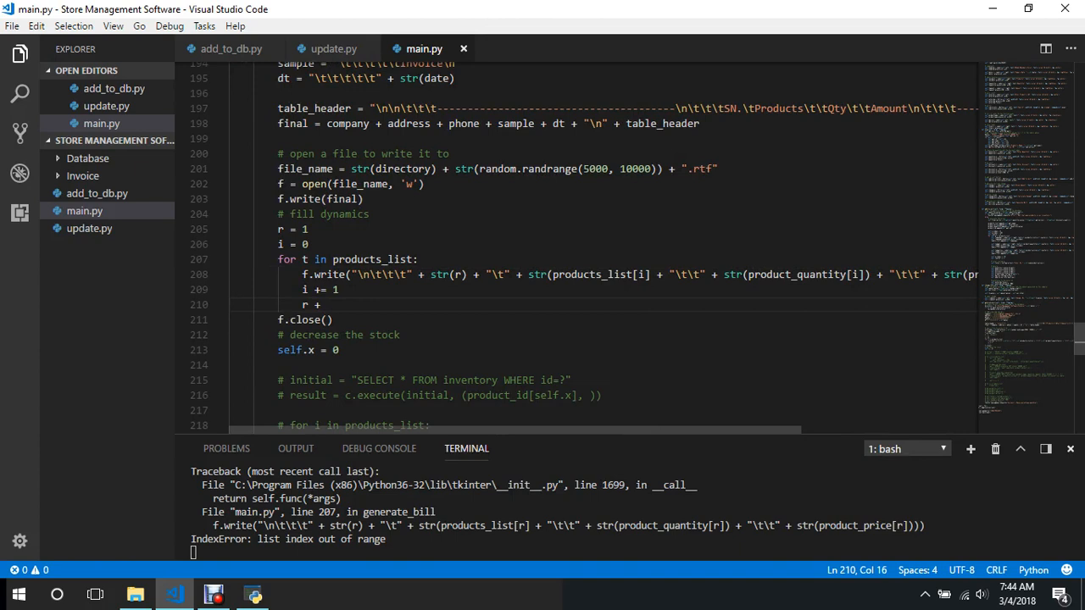
text(= 1)
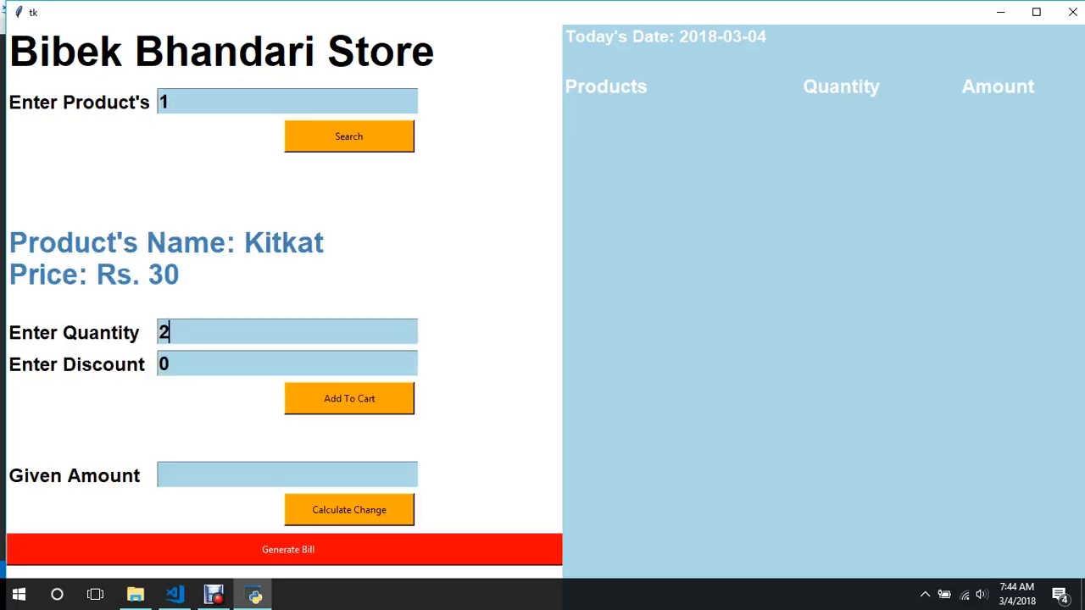
Add two Kitkat and one Batteries to the cart for a Rs.70.0 total.
click(350, 398)
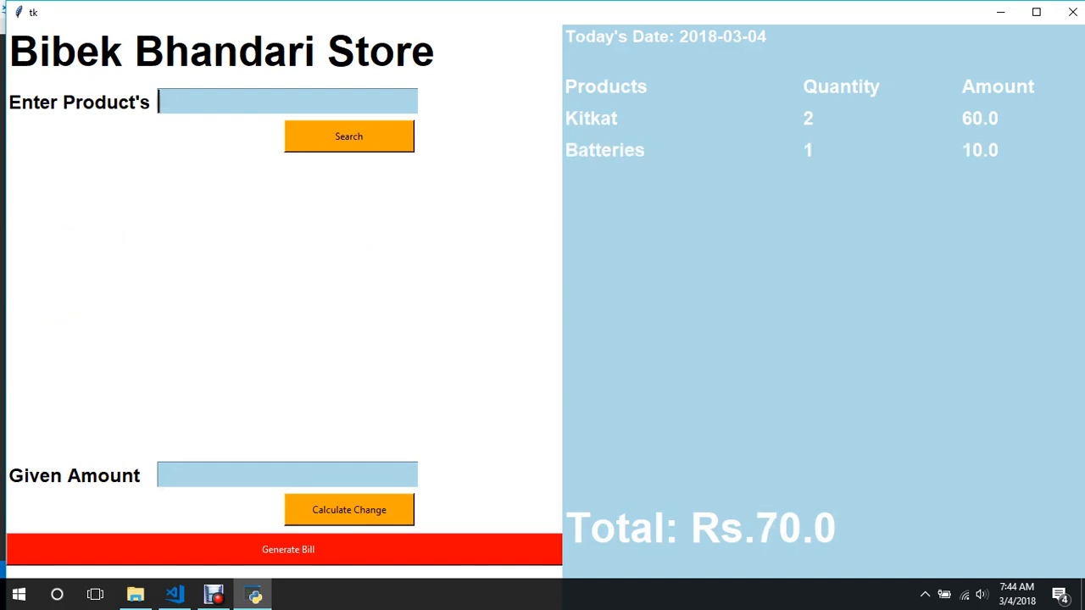
click(350, 136)
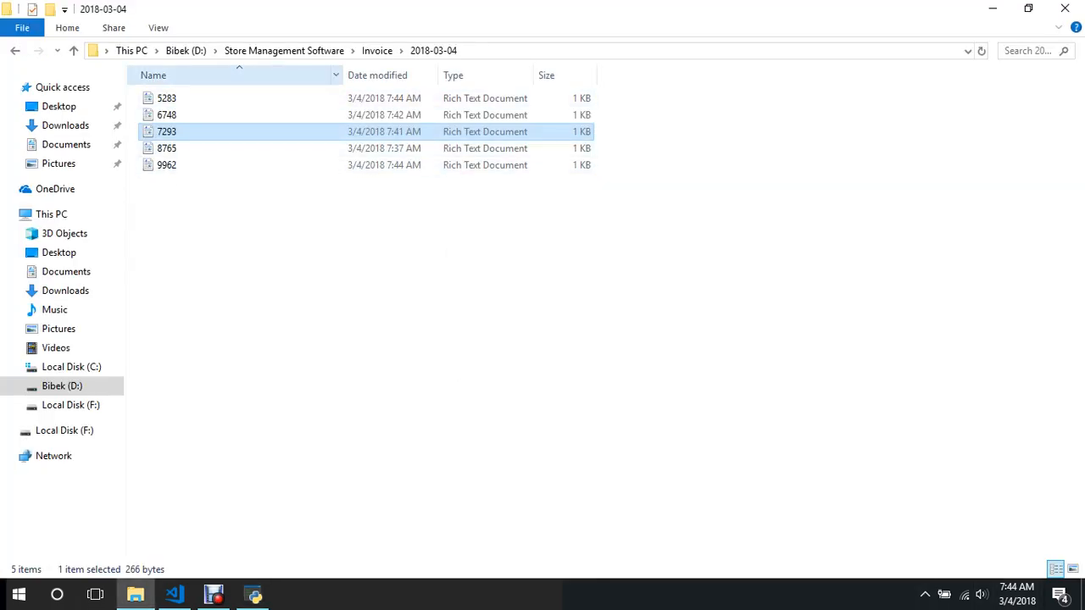
View invoice 5283's Batteries, Sandals and Pen rows in WordPad, then return to main.py.
double_click(166, 97)
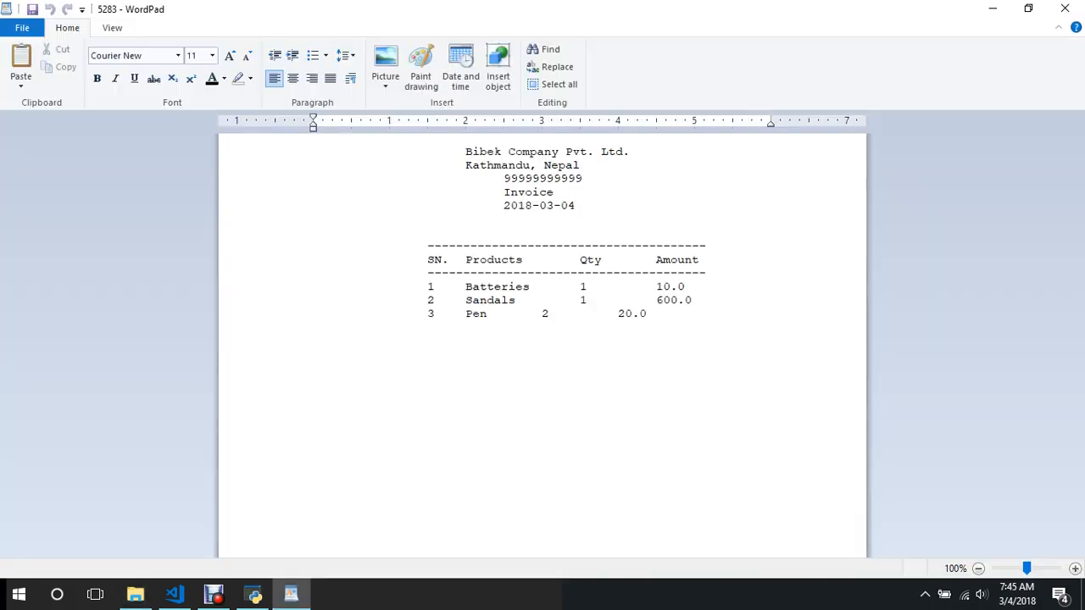
click(312, 151)
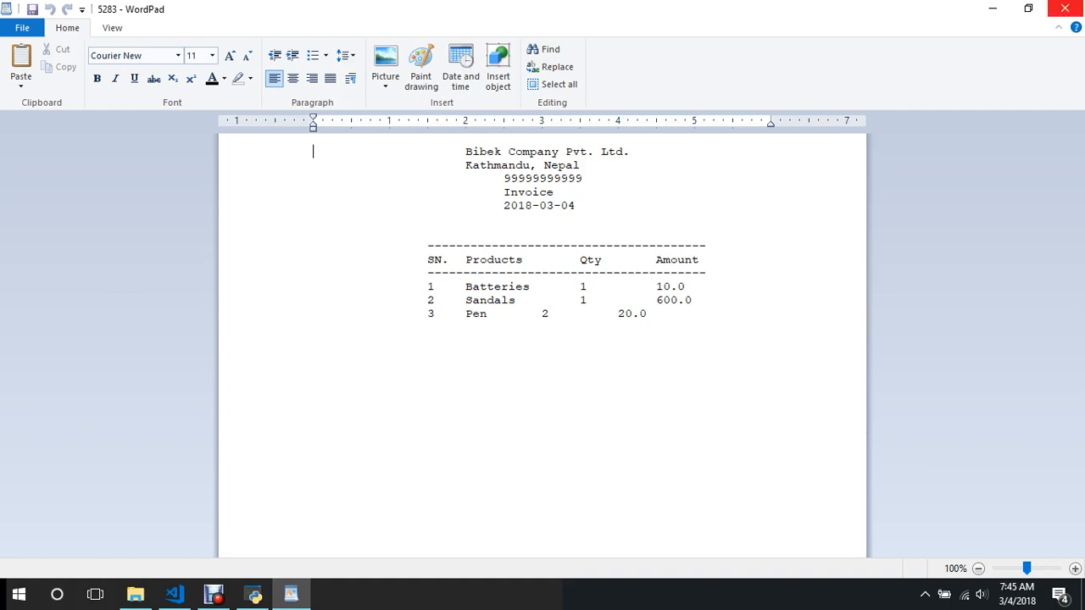
click(136, 594)
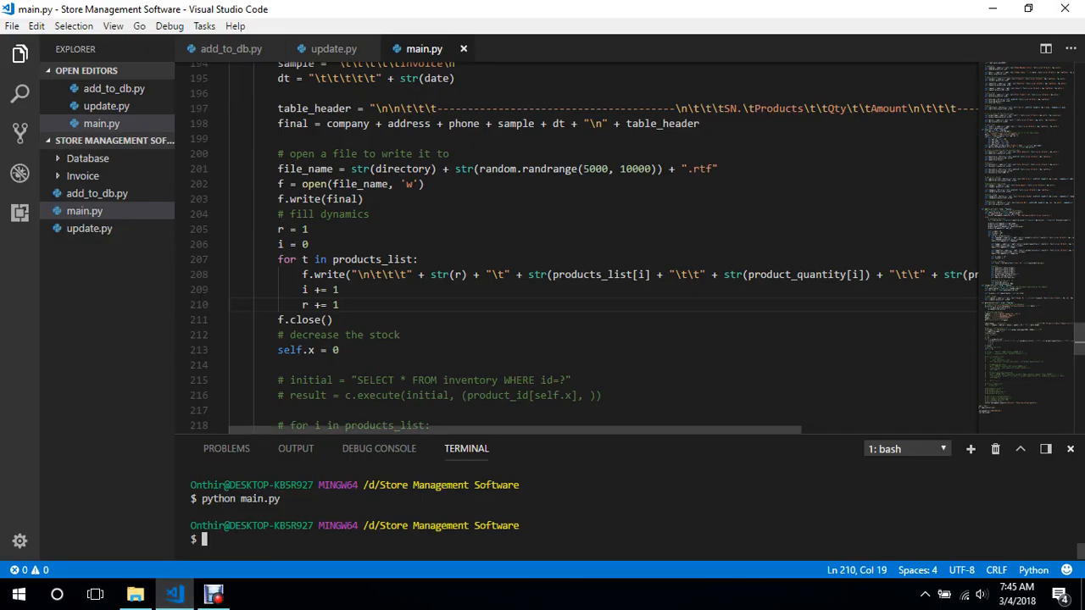
Change the write line to str(products_list[i] + ".......")[:7] for aligned names.
click(644, 275)
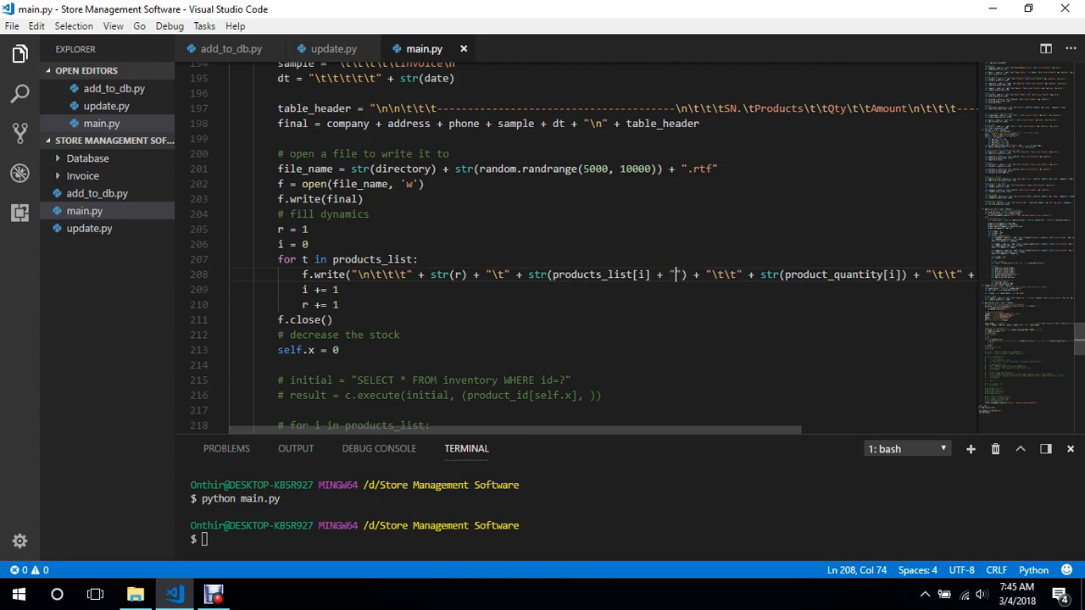
text(.......)
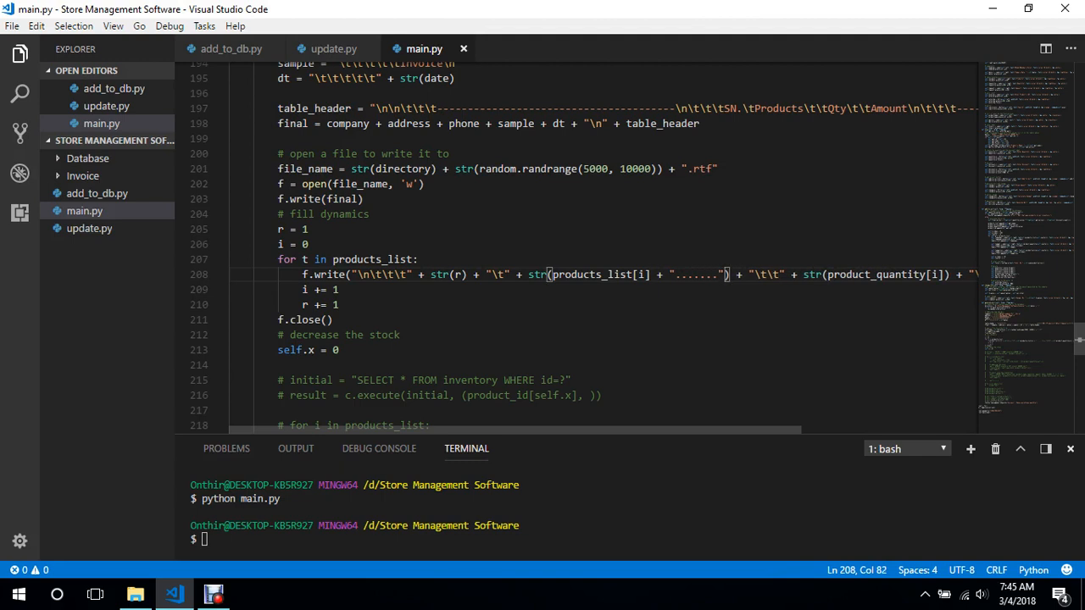
text([:])
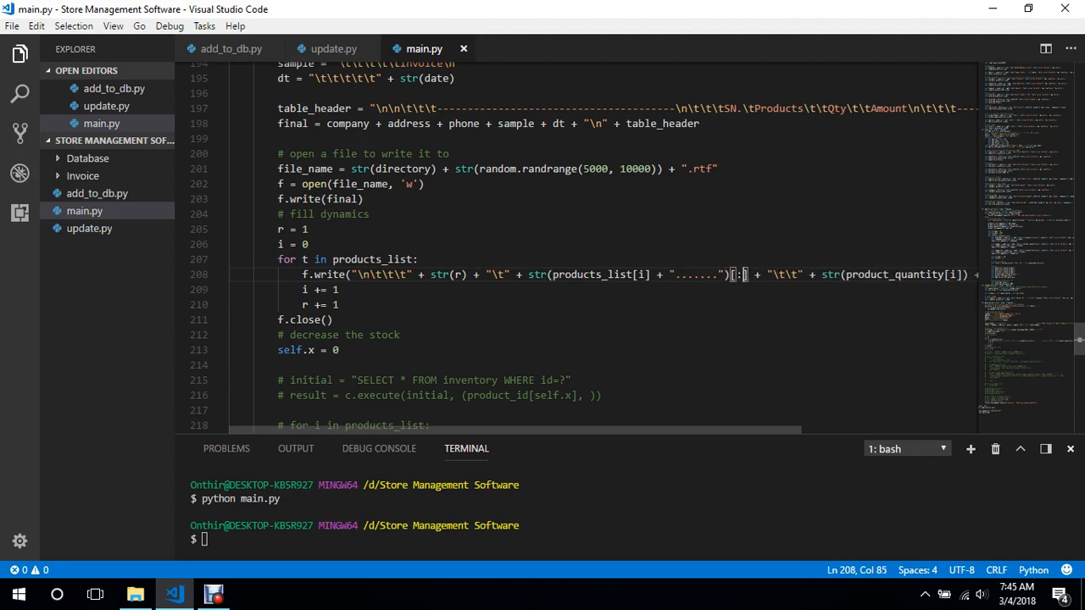
text(7)
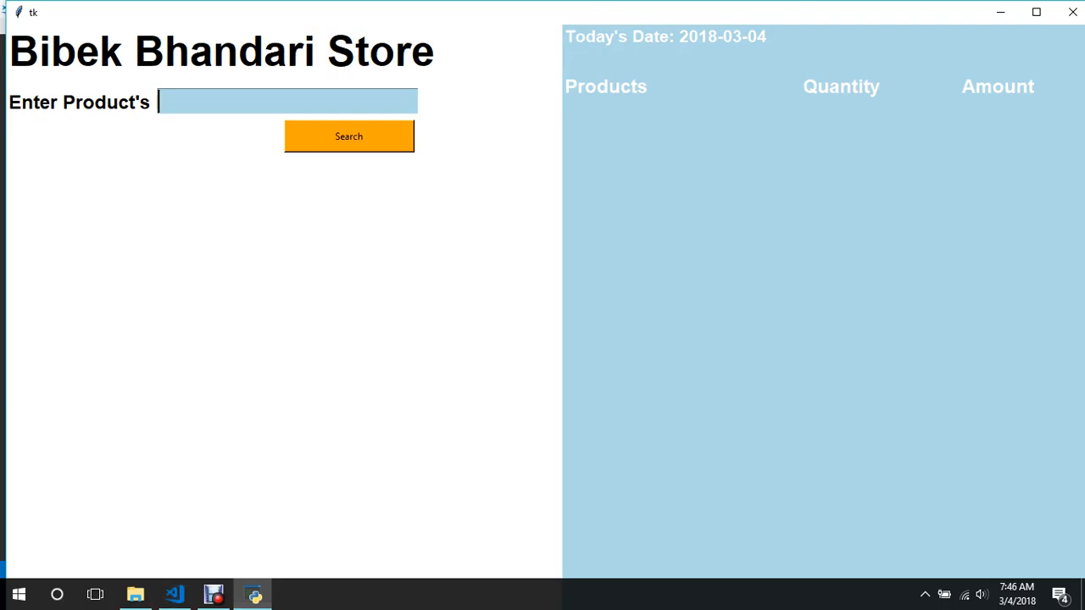
Add Kitkat, Batteries and Sandals to the cart and generate invoice 6507.
click(349, 136)
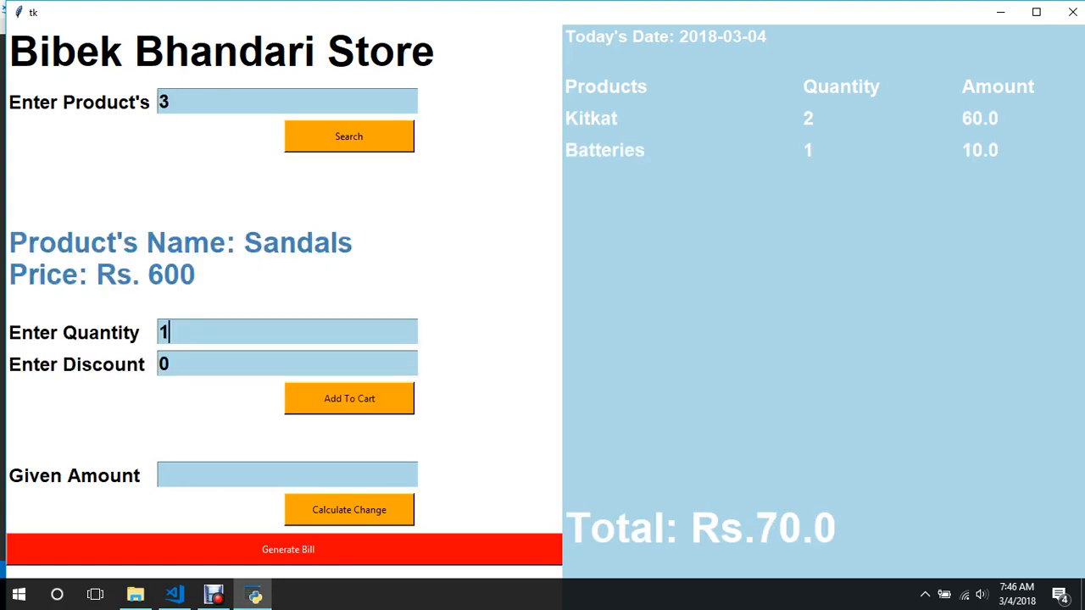
click(349, 399)
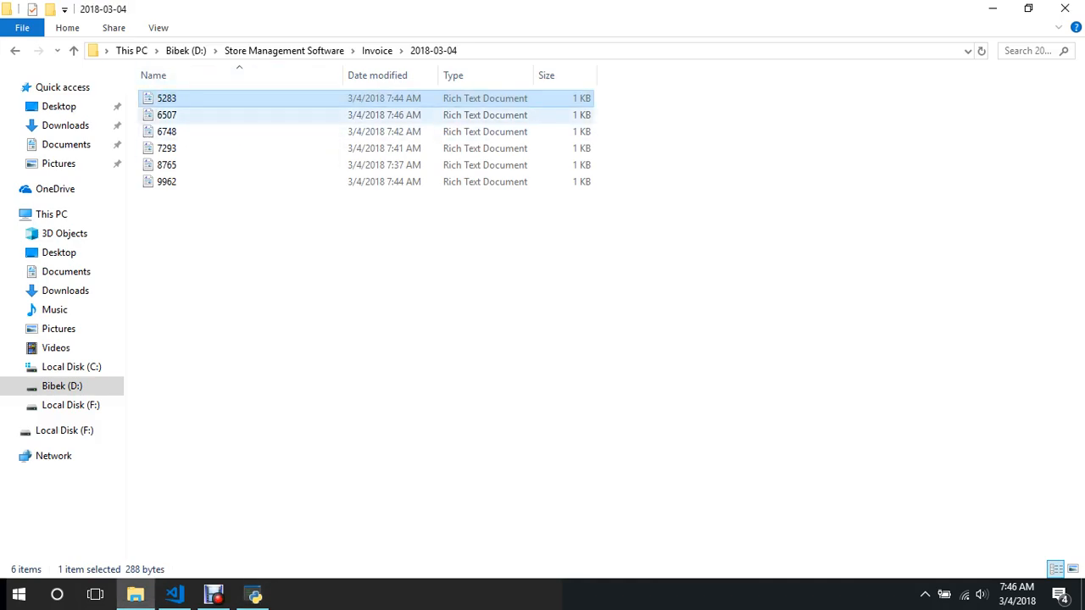
View invoice 6507's aligned item columns in WordPad, then return to the code editor.
double_click(167, 115)
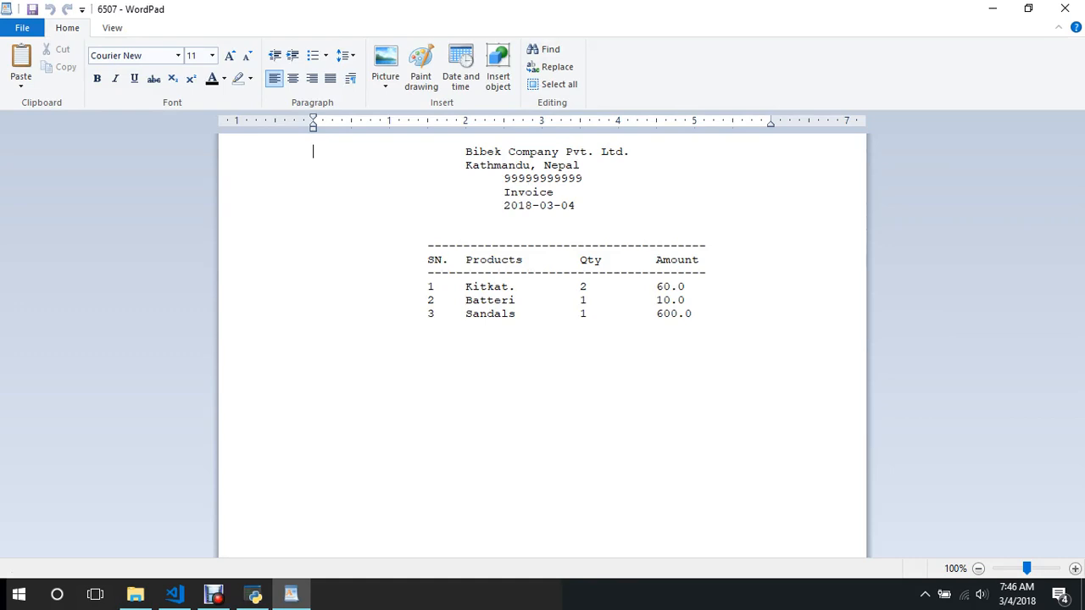
mouse_move(1065, 7)
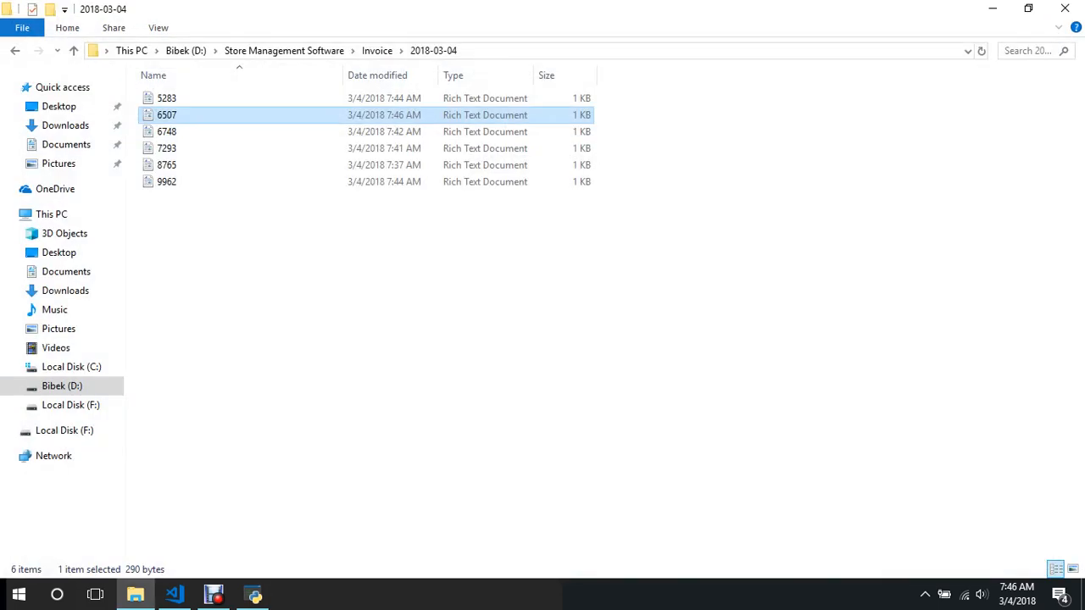
click(173, 593)
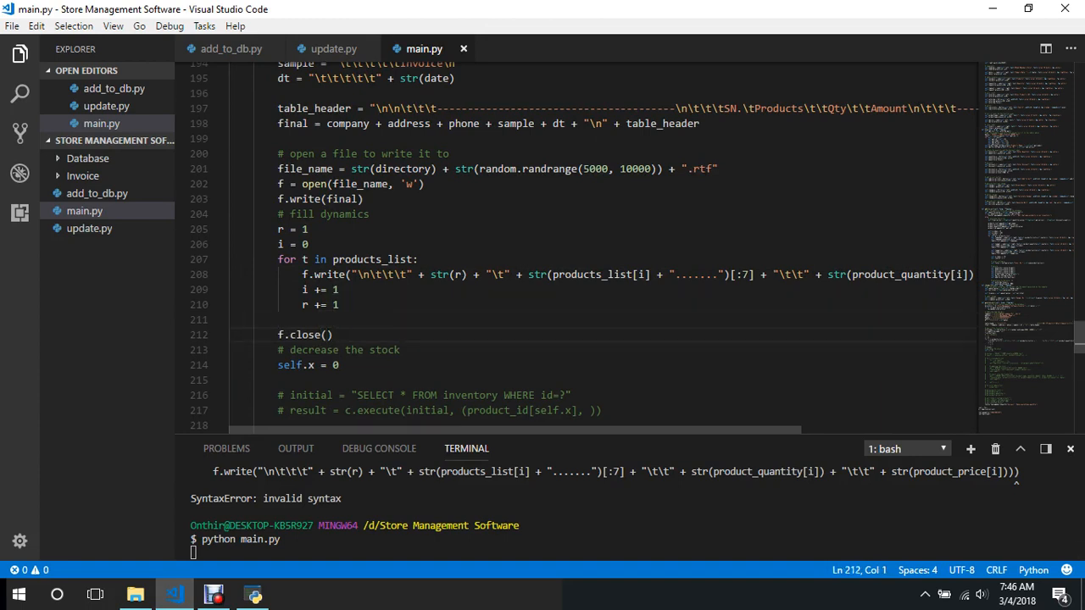
Add f.write("\n\n\t\tTotal: Rs. " + str(sum(product_price))) after the loop.
text(f.write("\)
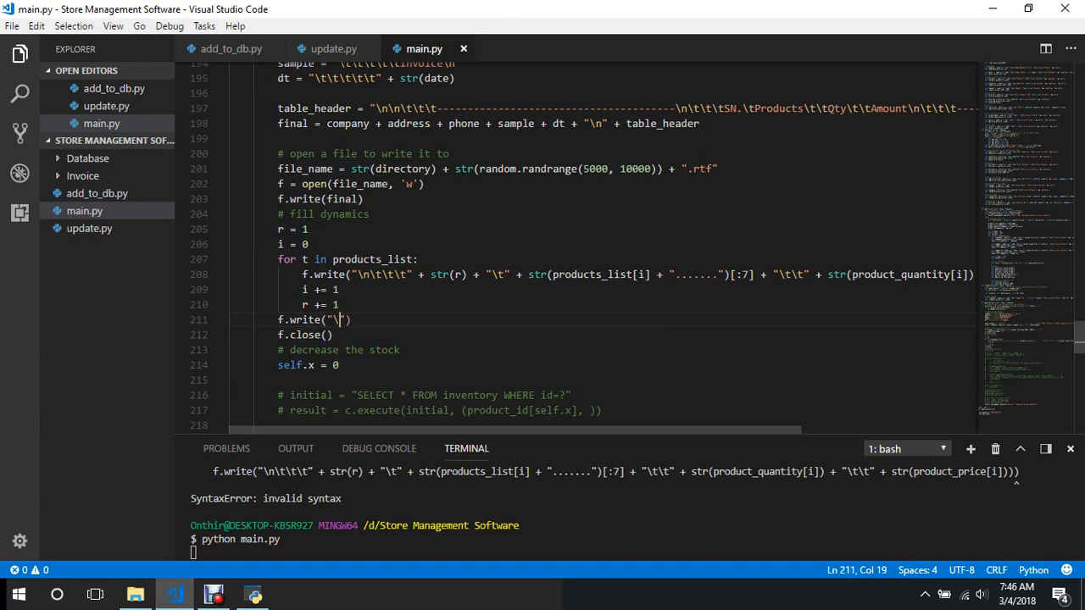
text(n\n\t\t)
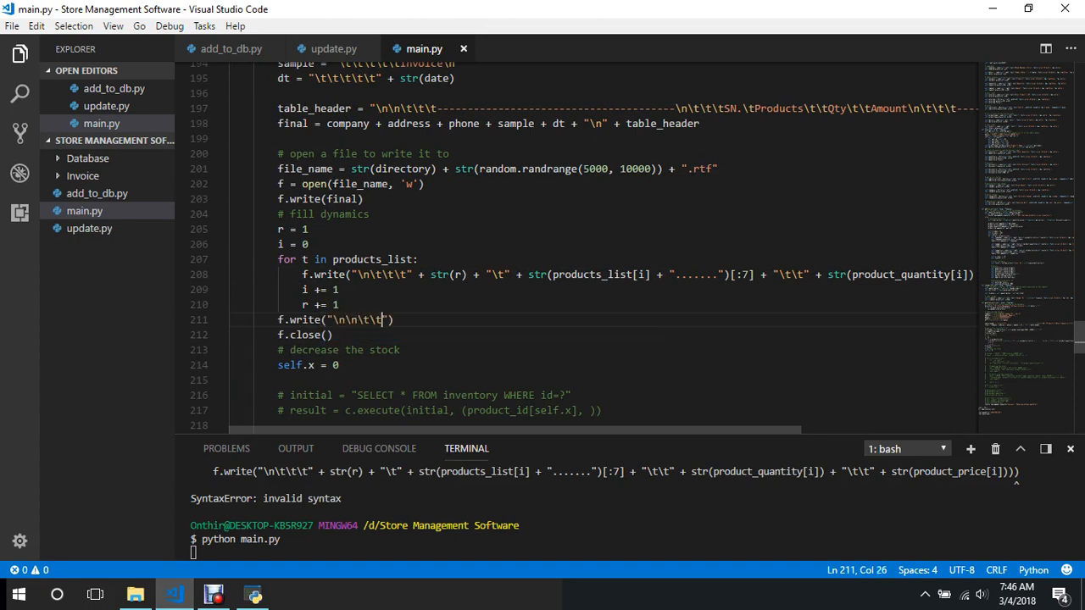
text(Total)
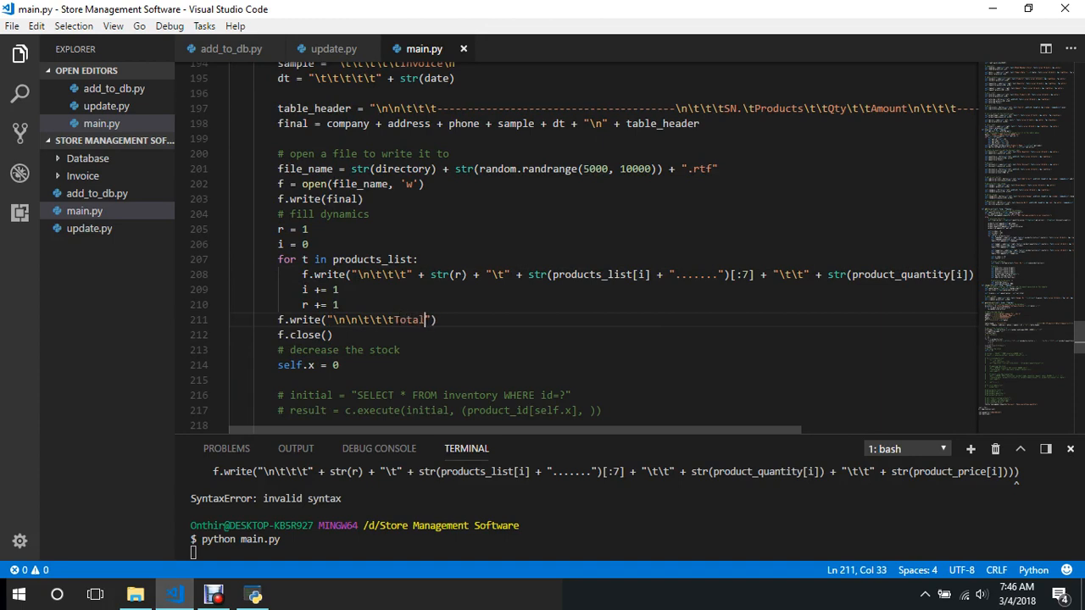
text(: Rs)
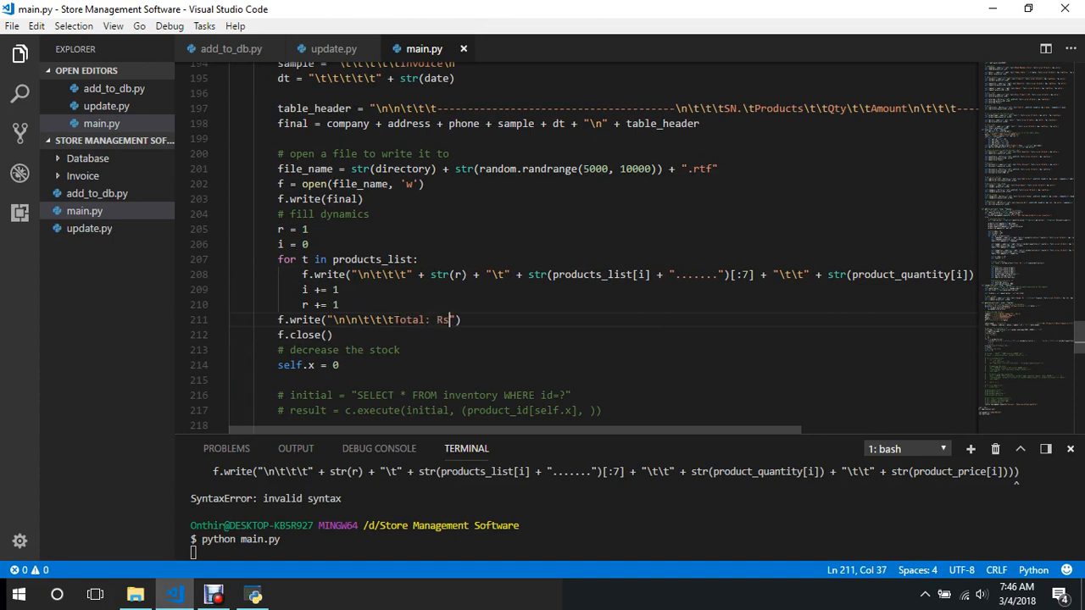
text(.)
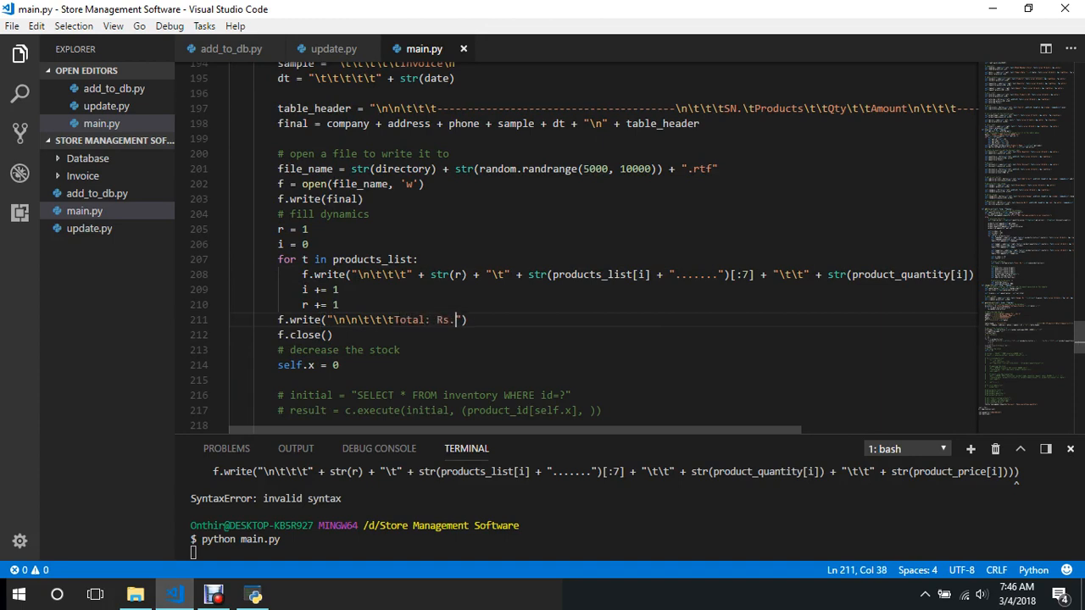
text(" + s)
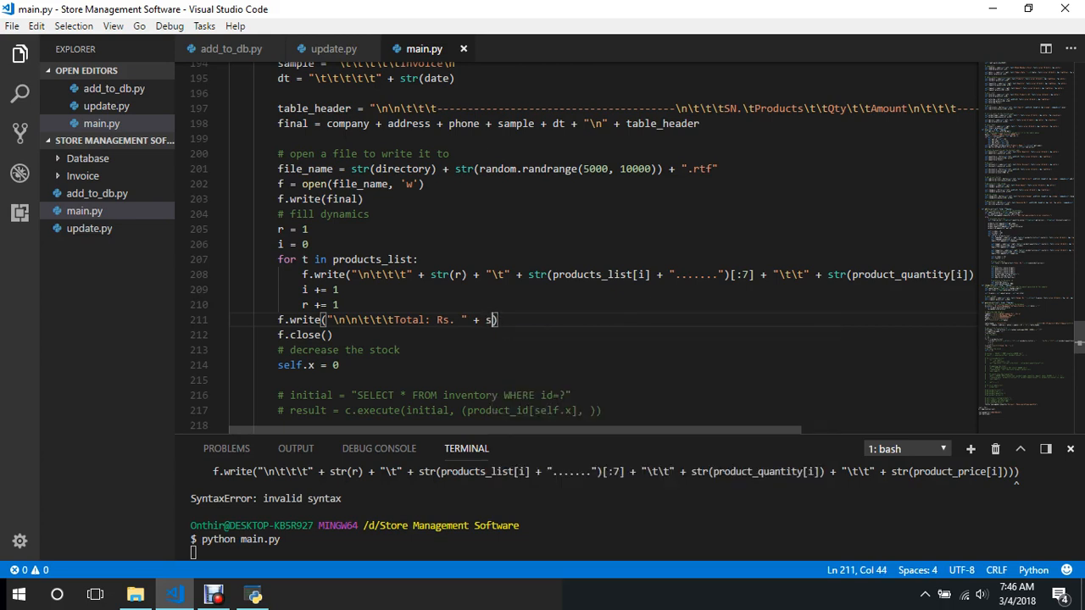
text(um)
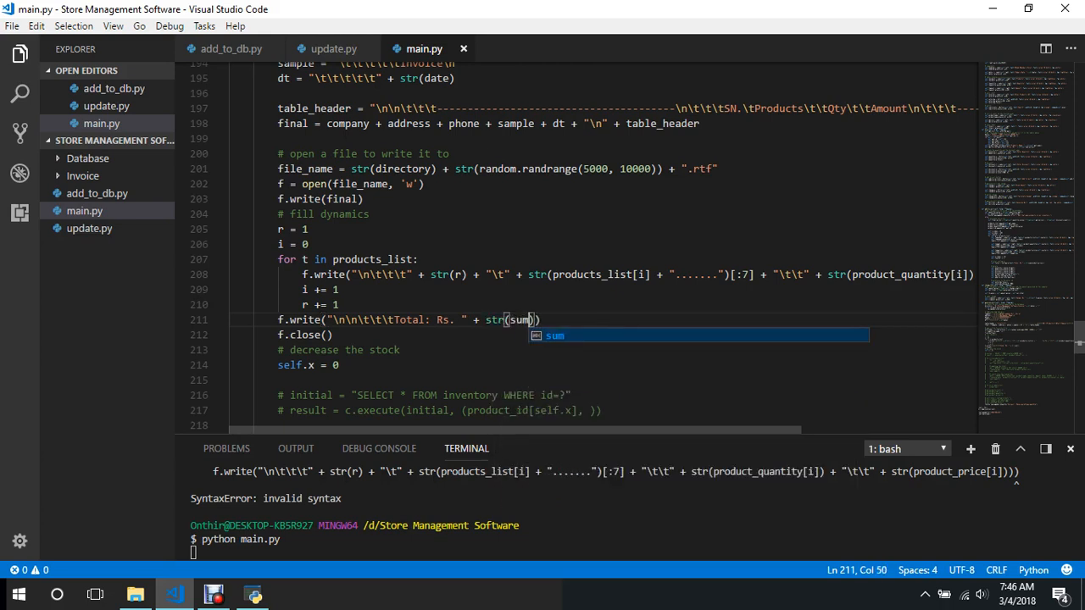
text(prdo)
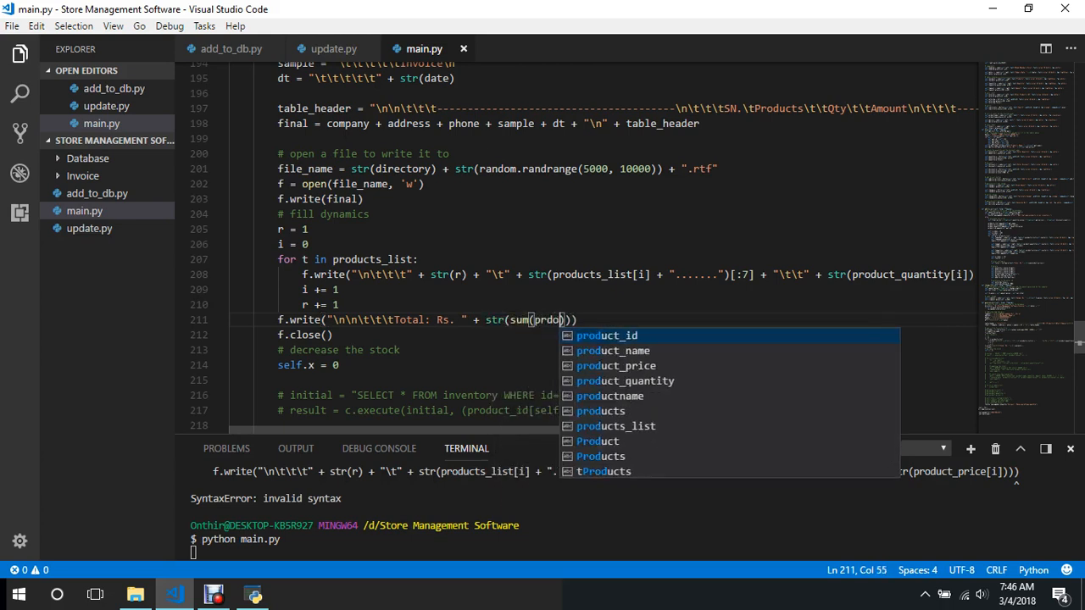
text(product_price)
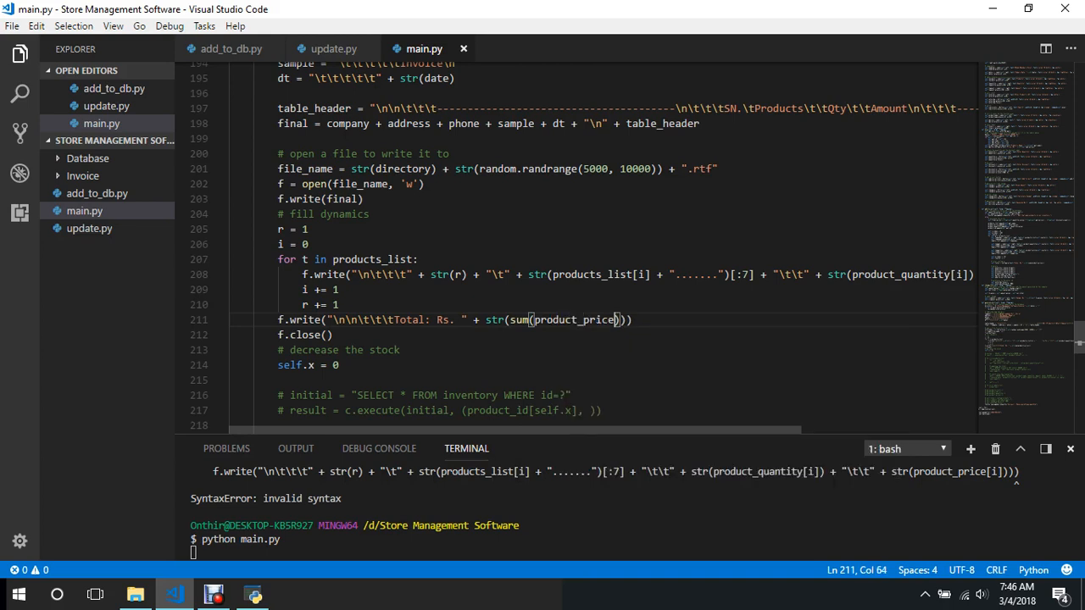
Add f.write("\n\t\tThanks for Visiting.") as the bill's closing line.
text(f)
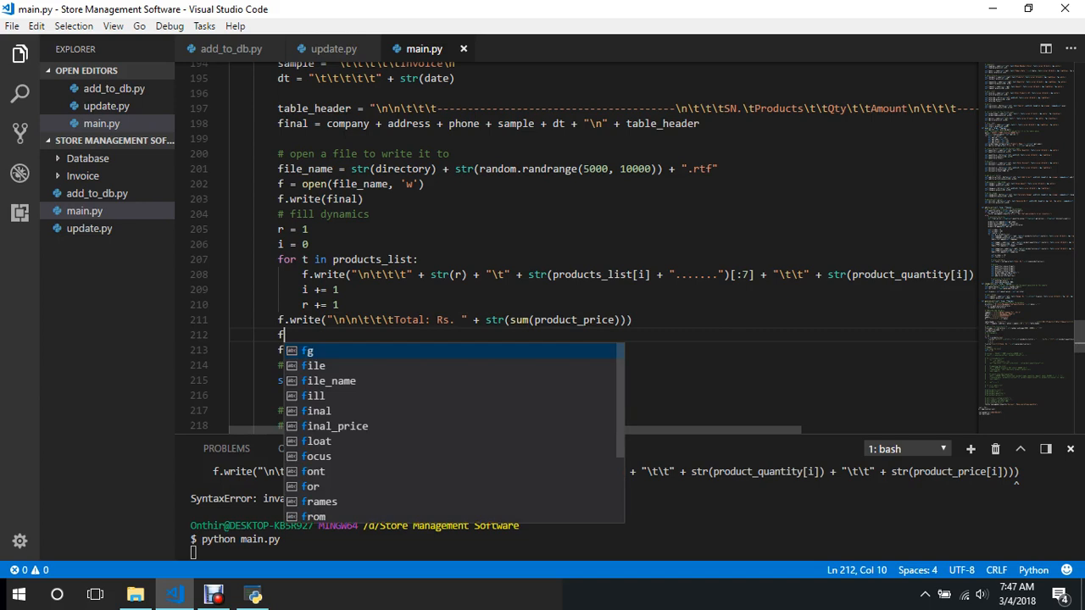
text(.write)
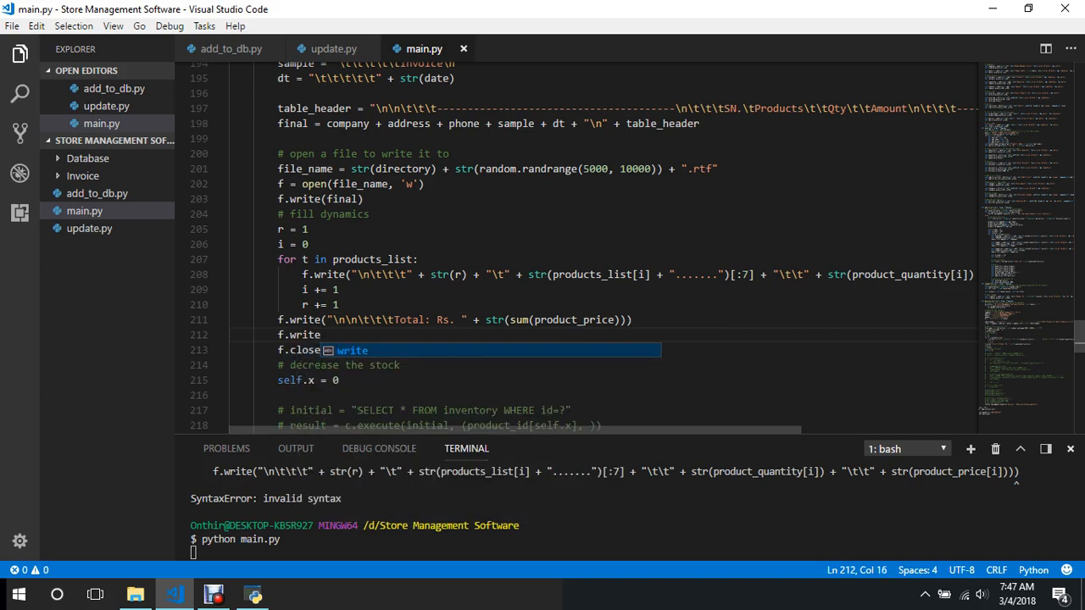
text(("\n"))
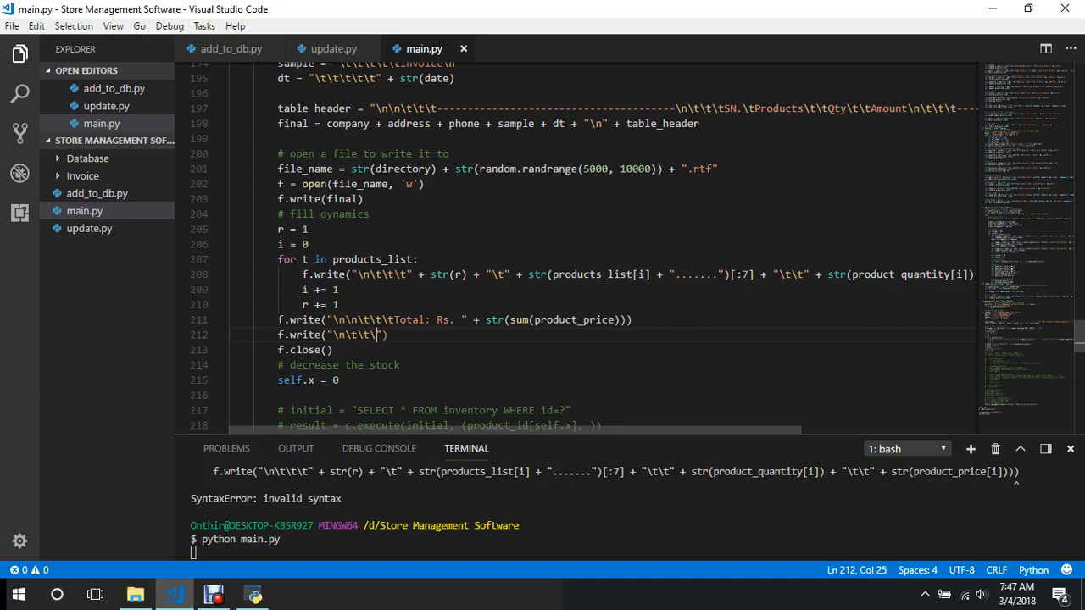
text(Thanks)
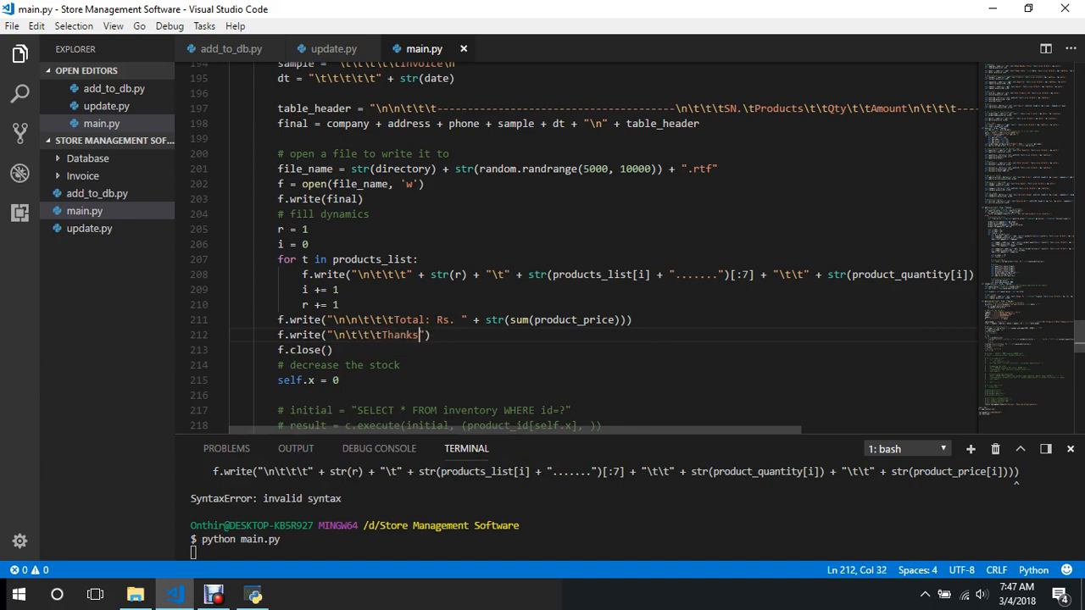
text(for Vis)
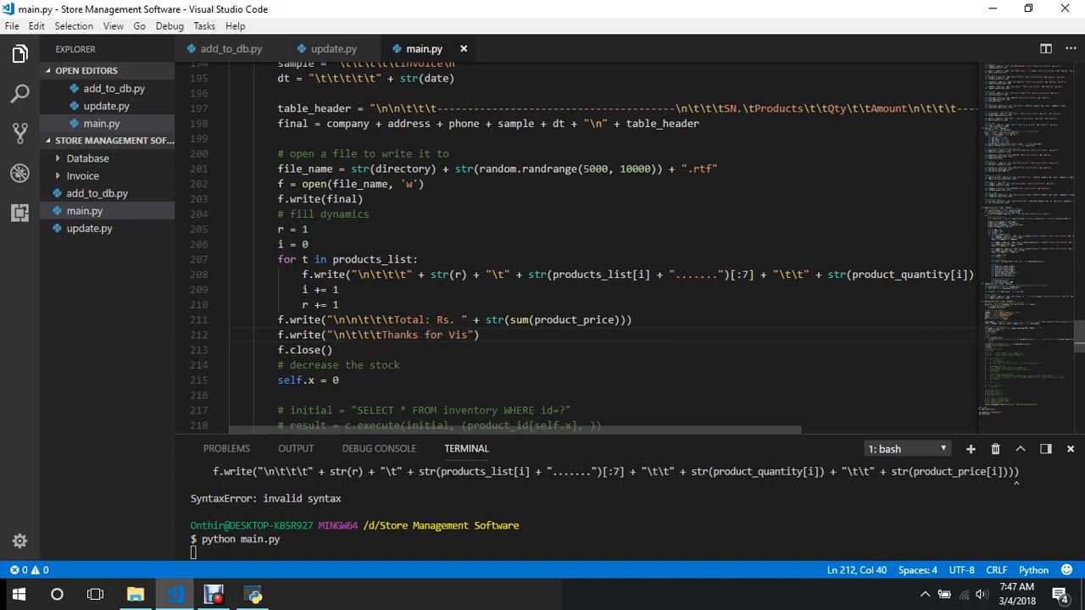
text(iting.)
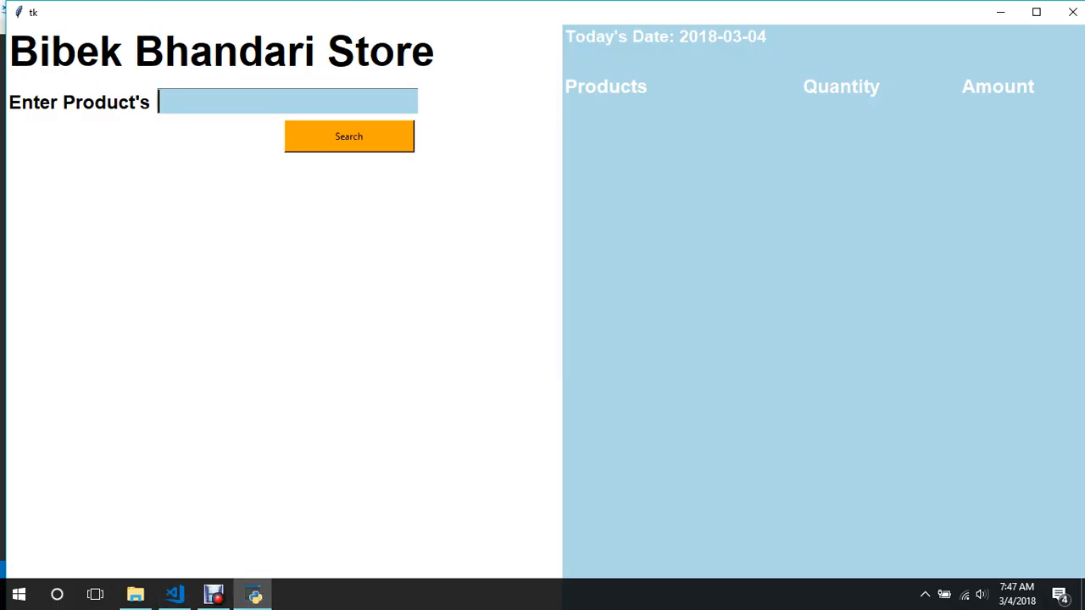
Add one Kitkat to the cart for a Rs.30.0 total.
click(349, 136)
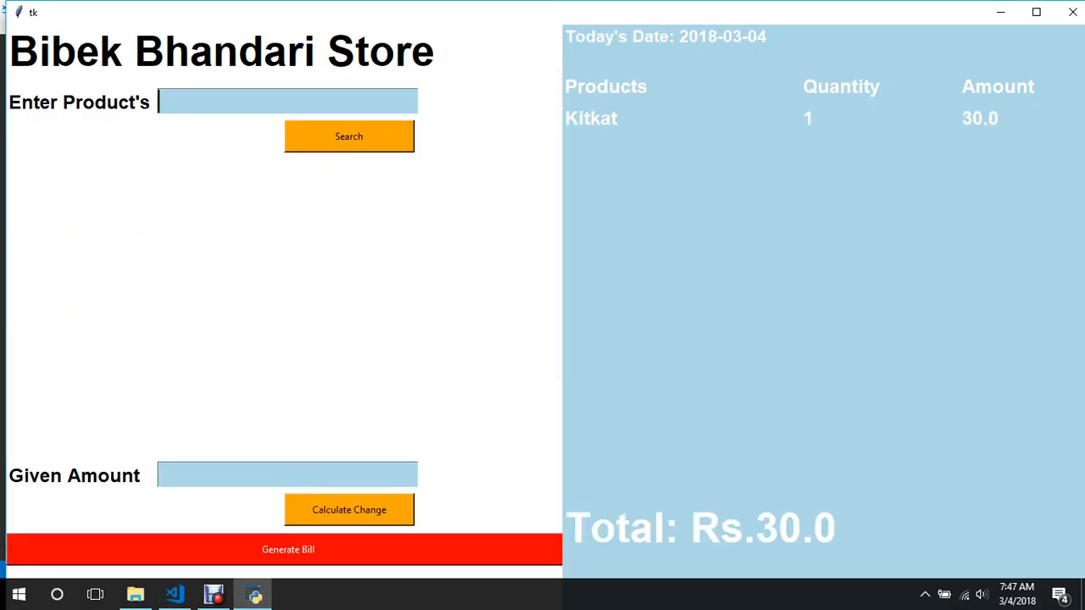